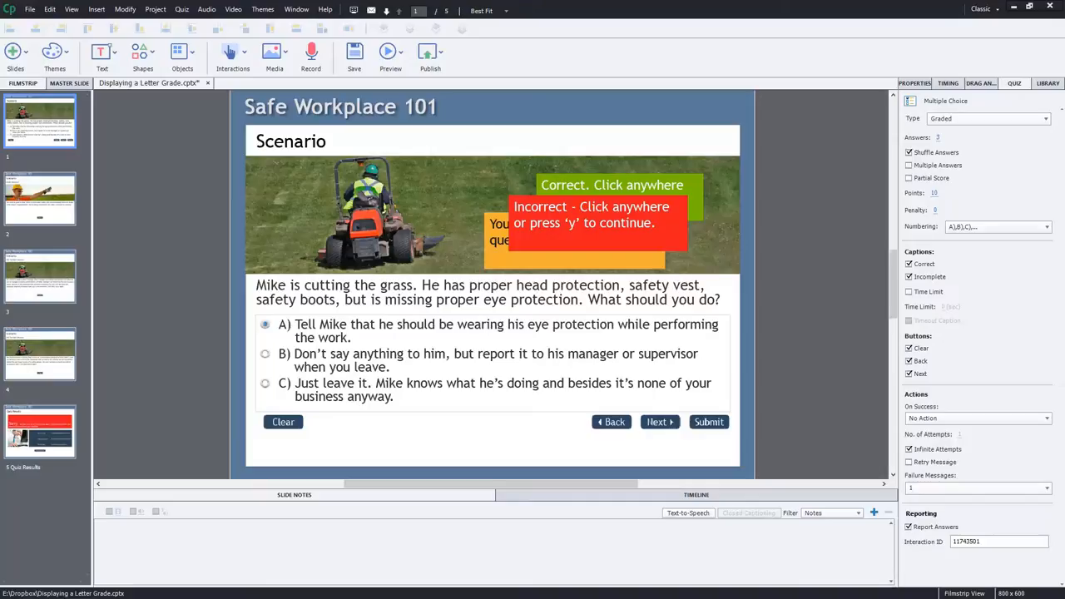
mouse_move(556, 152)
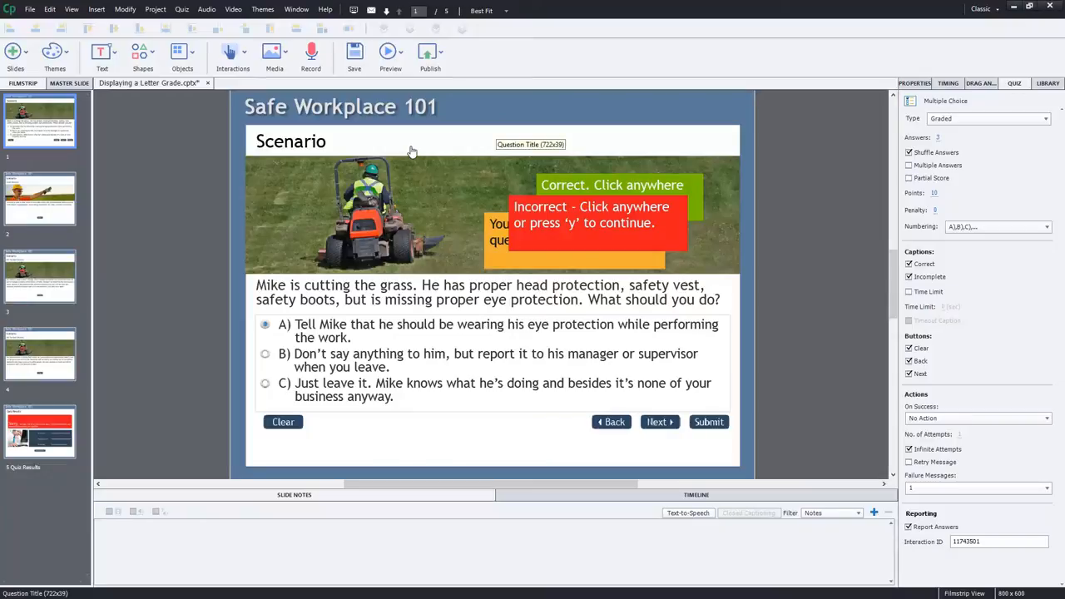
mouse_move(263, 271)
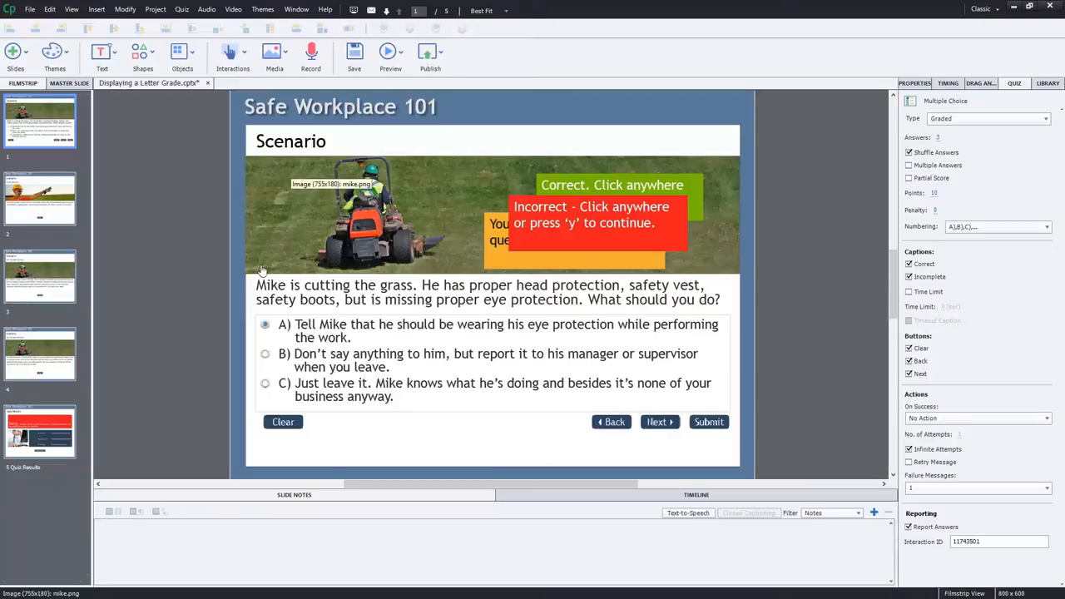
mouse_move(739, 187)
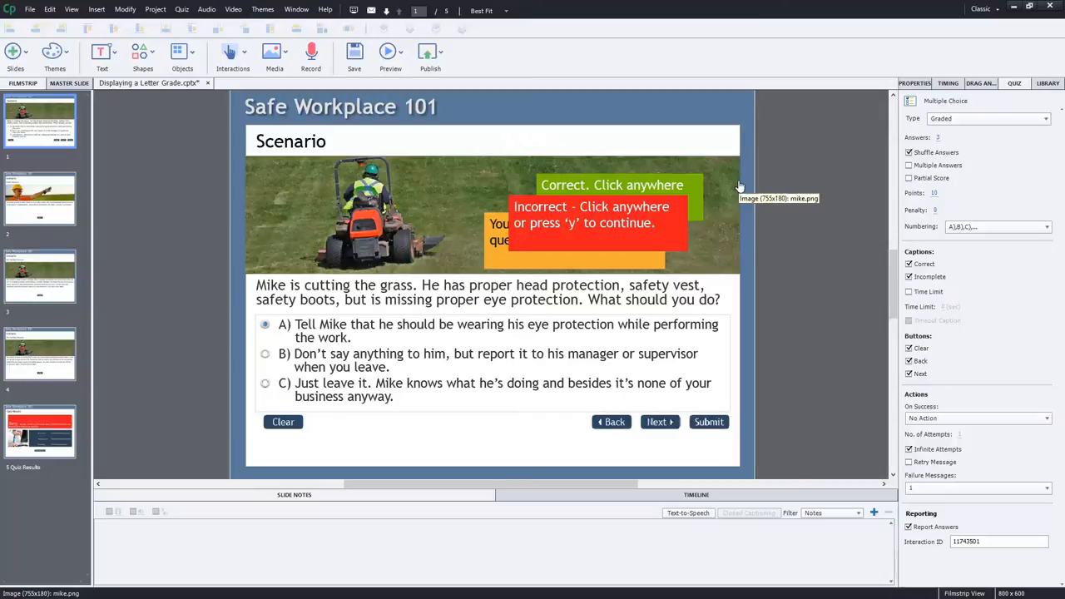
mouse_move(359, 290)
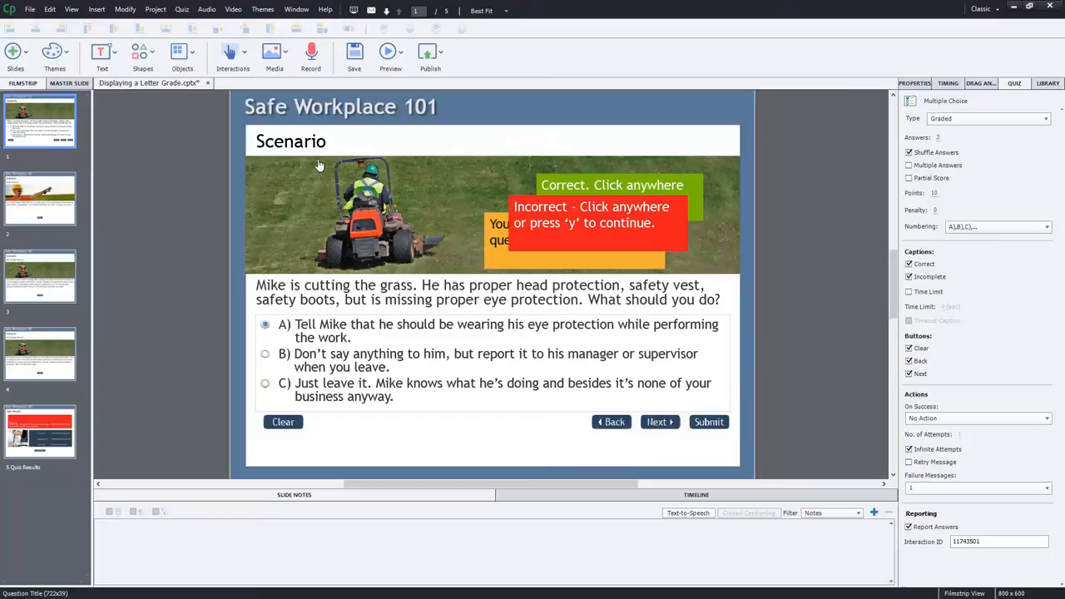
mouse_move(419, 294)
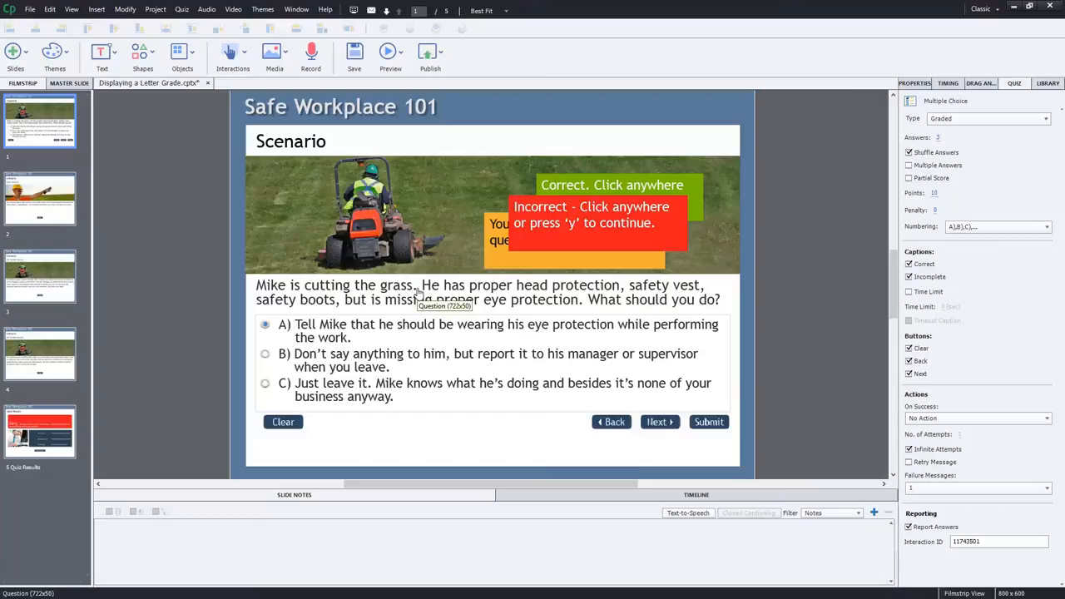
mouse_move(691, 297)
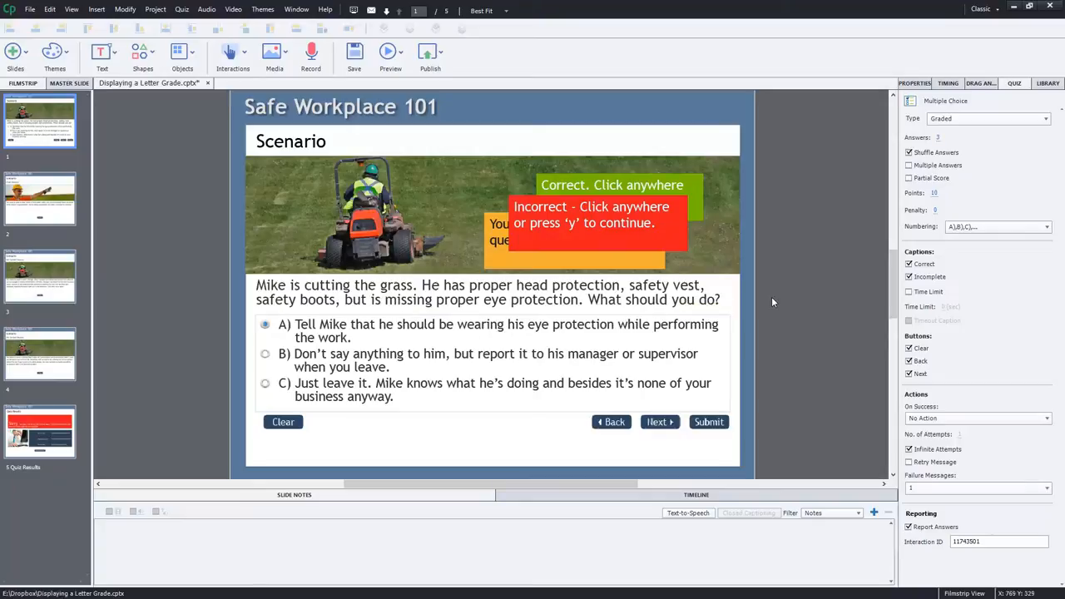
mouse_move(789, 296)
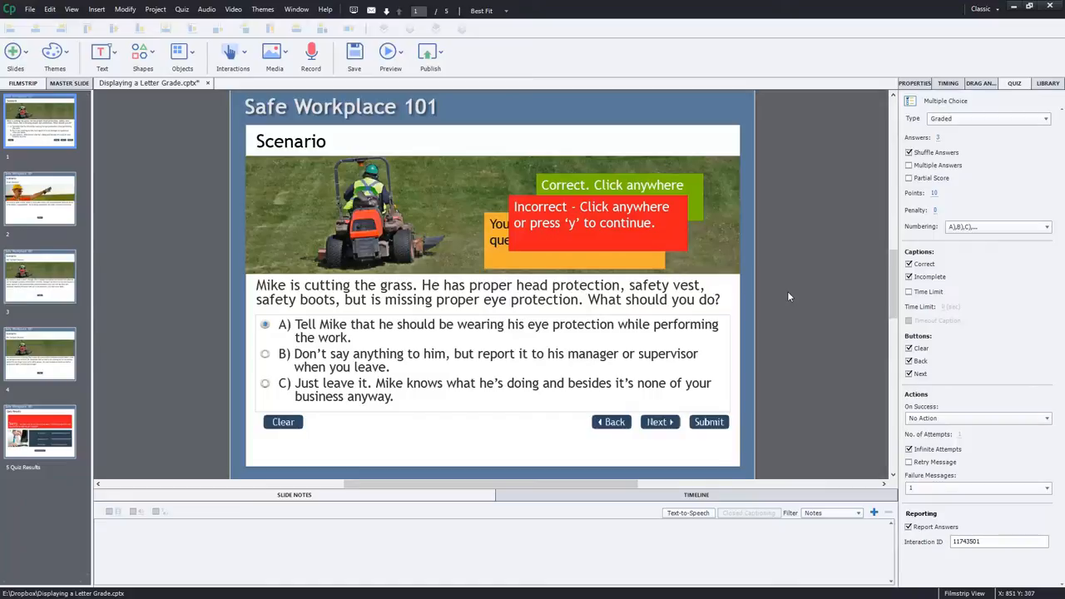
mouse_move(397, 372)
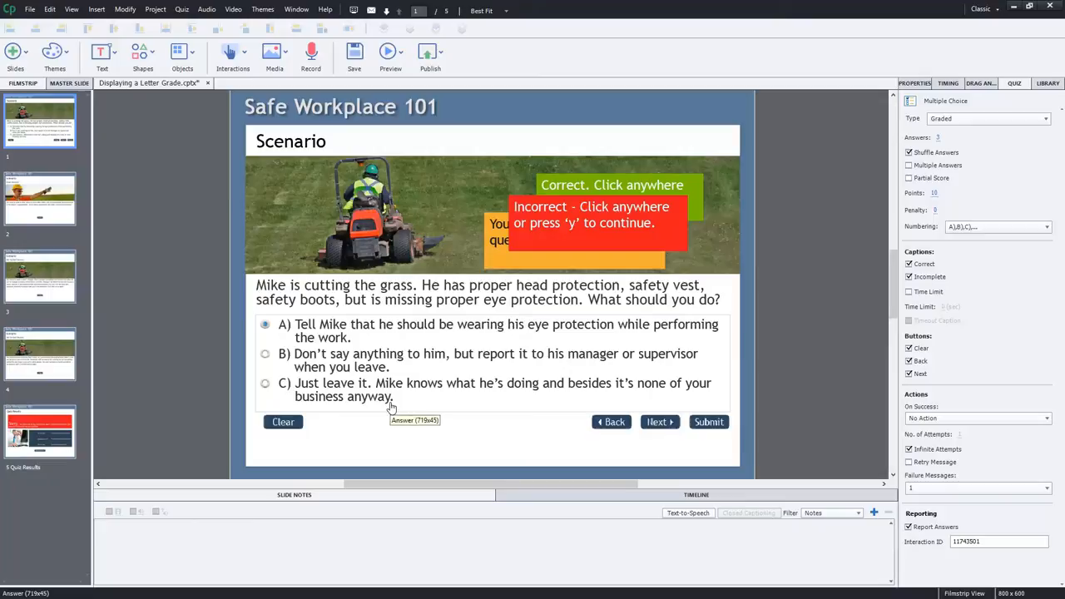
mouse_move(381, 324)
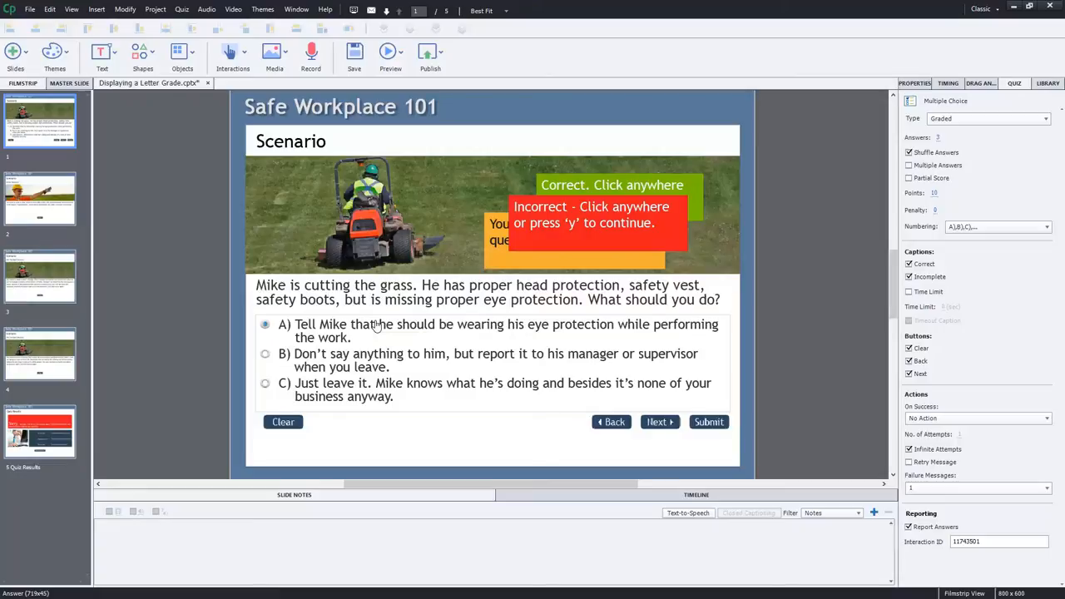
mouse_move(446, 333)
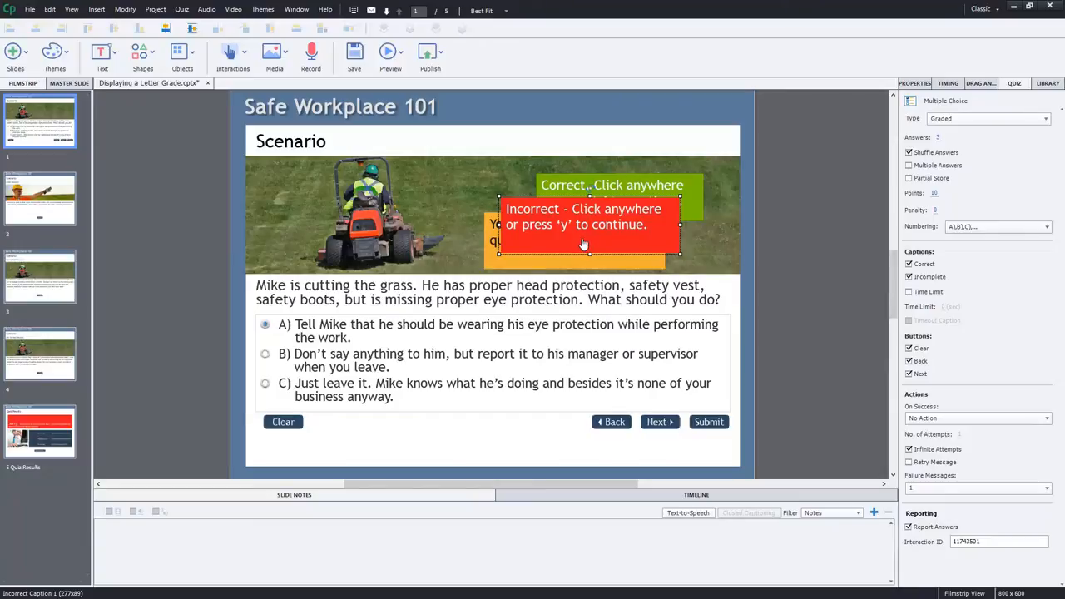
mouse_move(583, 243)
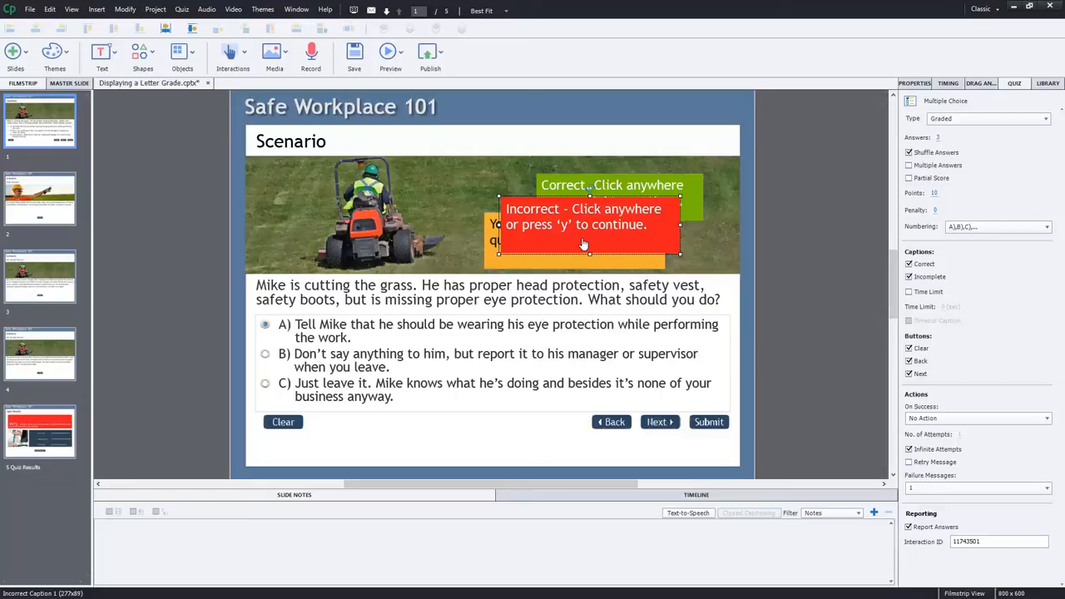
mouse_move(556, 250)
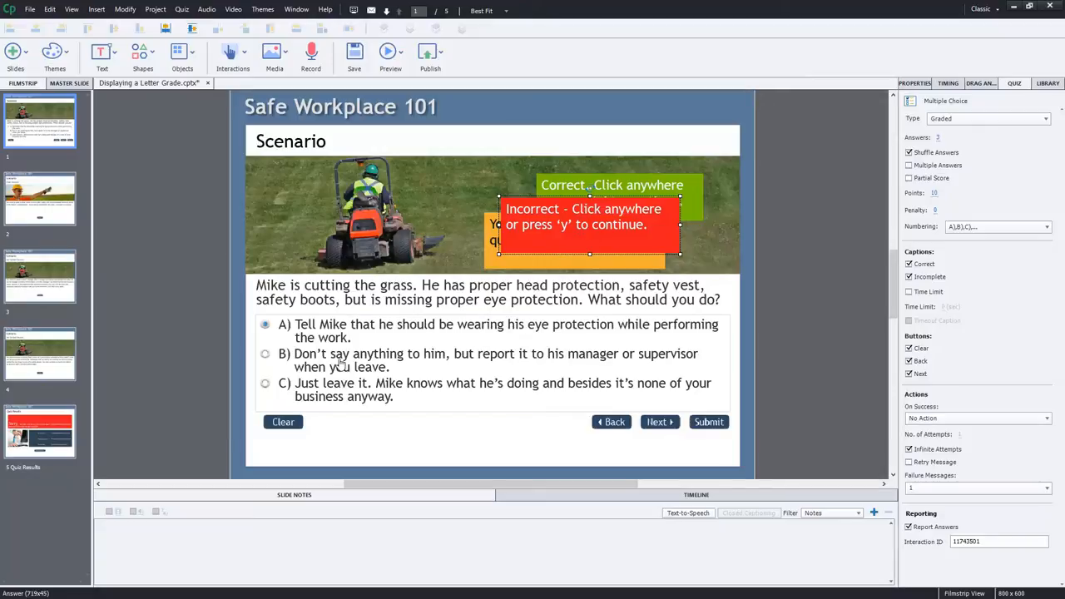
- Turn off the Correct caption and select the must-answer Incomplete caption on the question slide
left_click(491, 360)
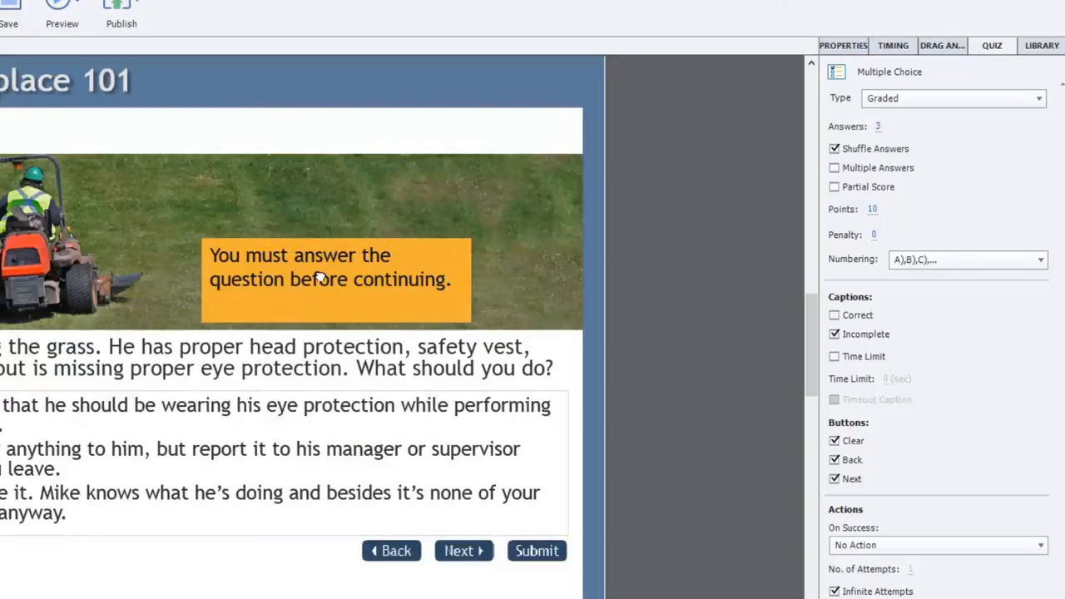
left_click(332, 280)
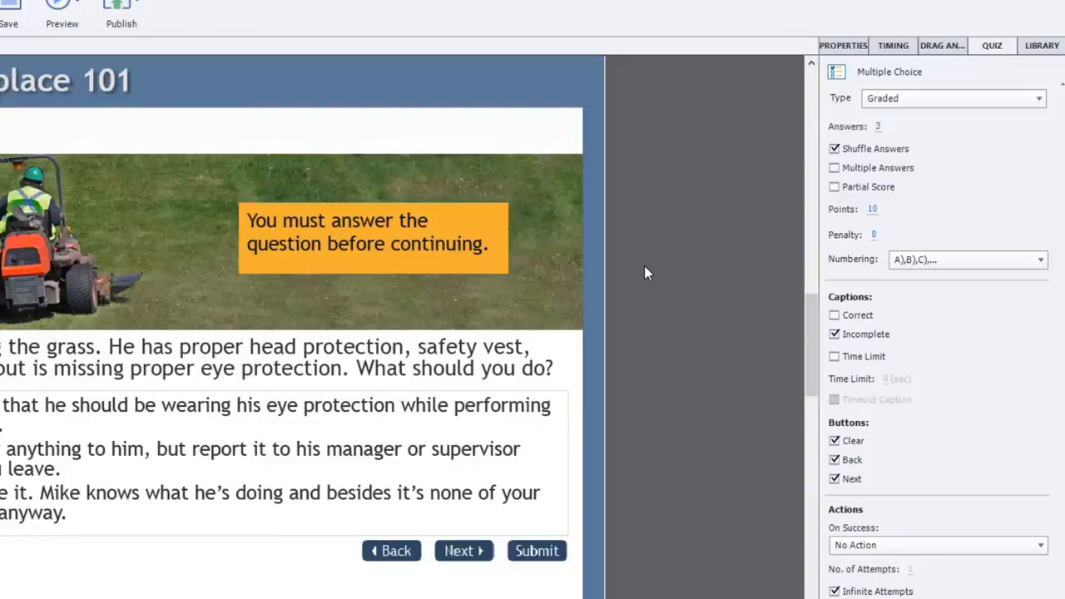
mouse_move(752, 473)
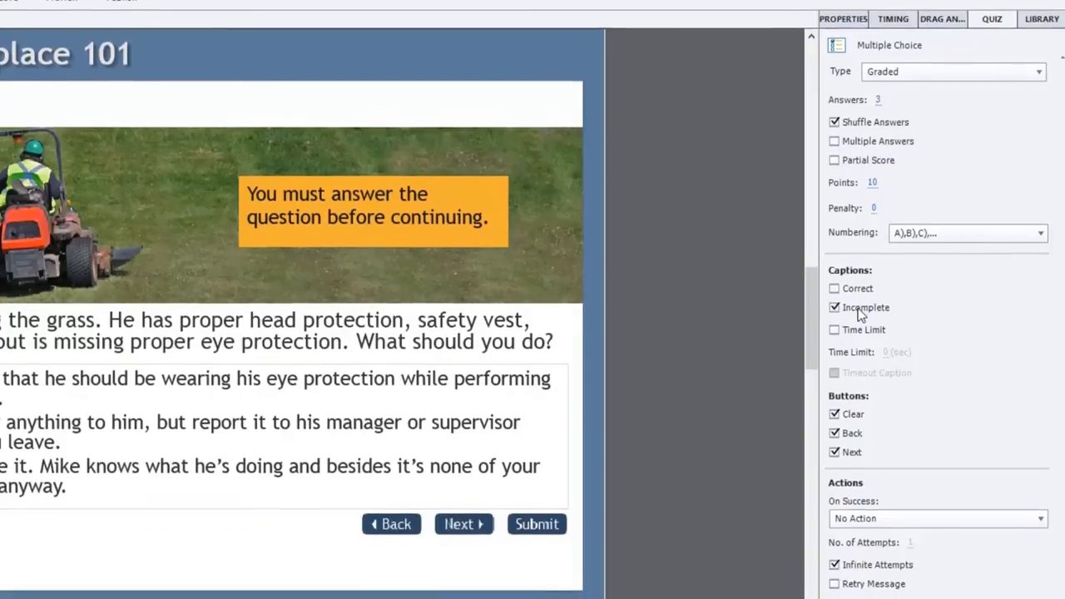
scroll("down", 3)
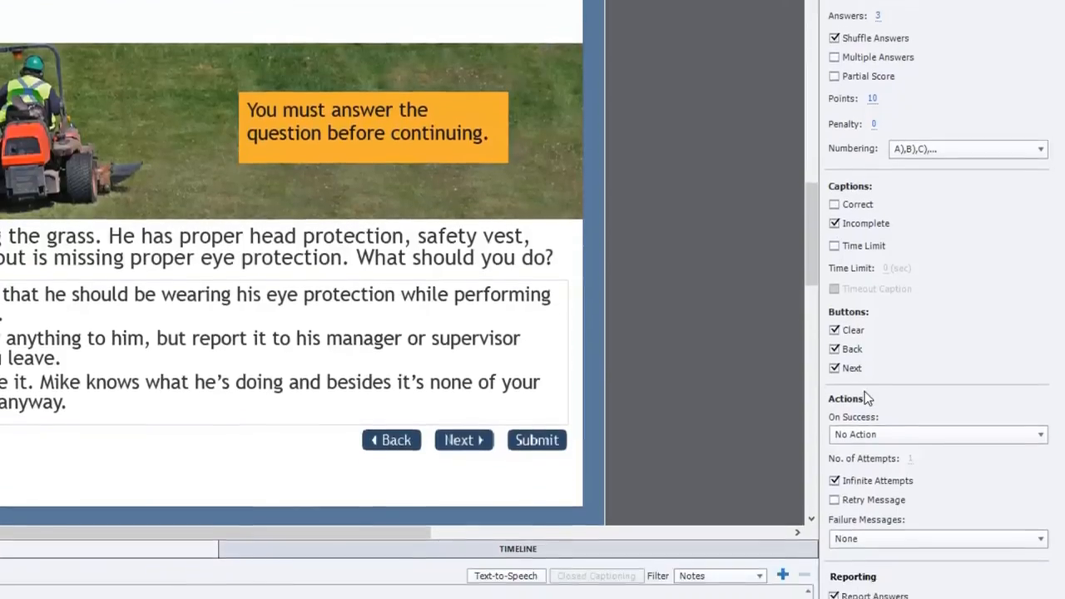
scroll("down", 3)
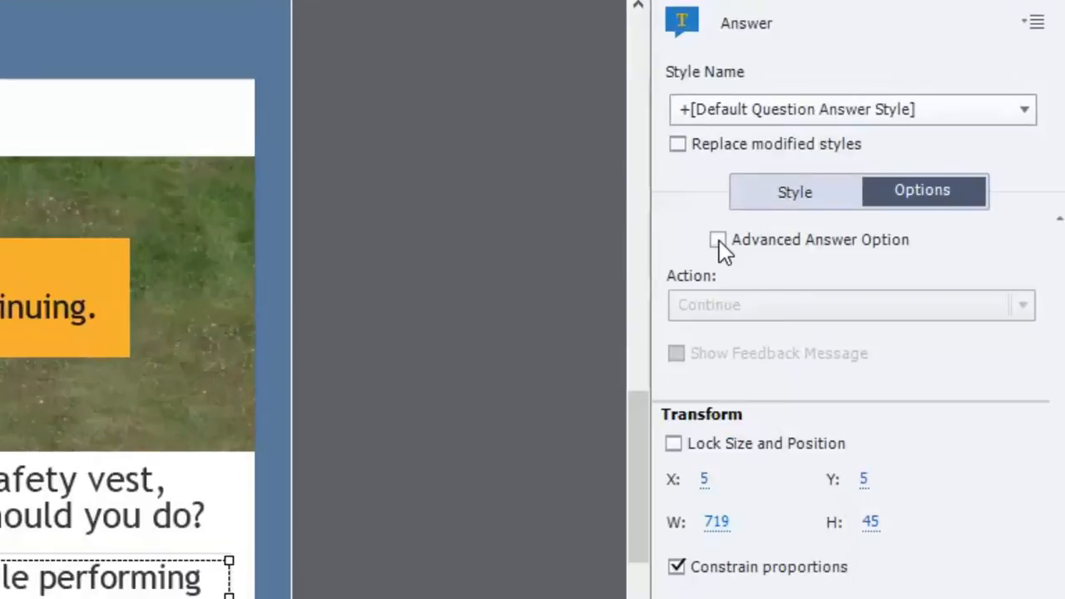
- Enable Advanced Answer Option for answer A and set its action to Jump to slide
left_click(717, 240)
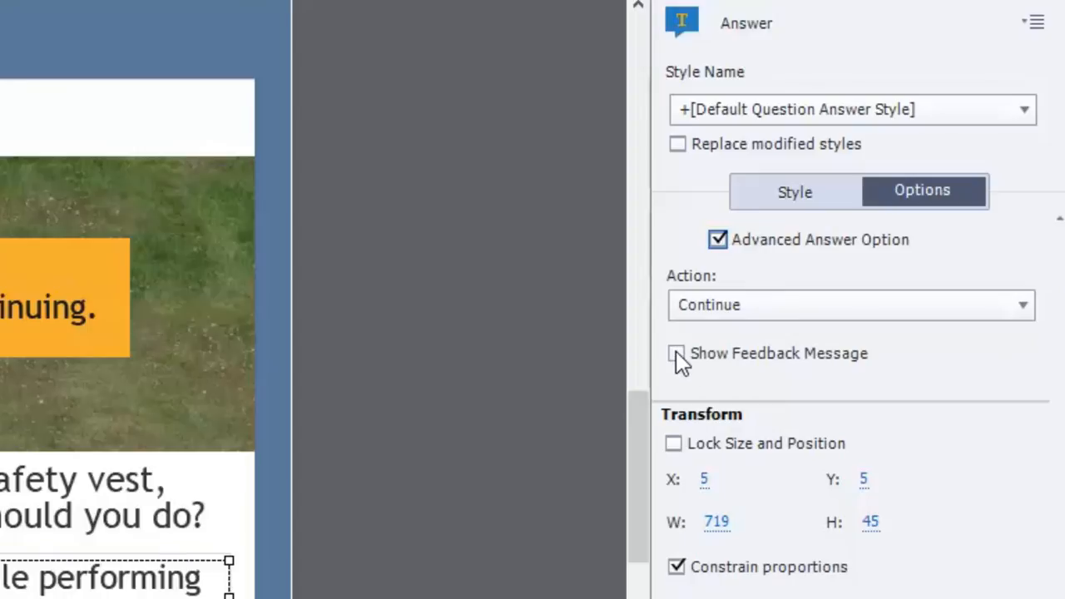
left_click(851, 304)
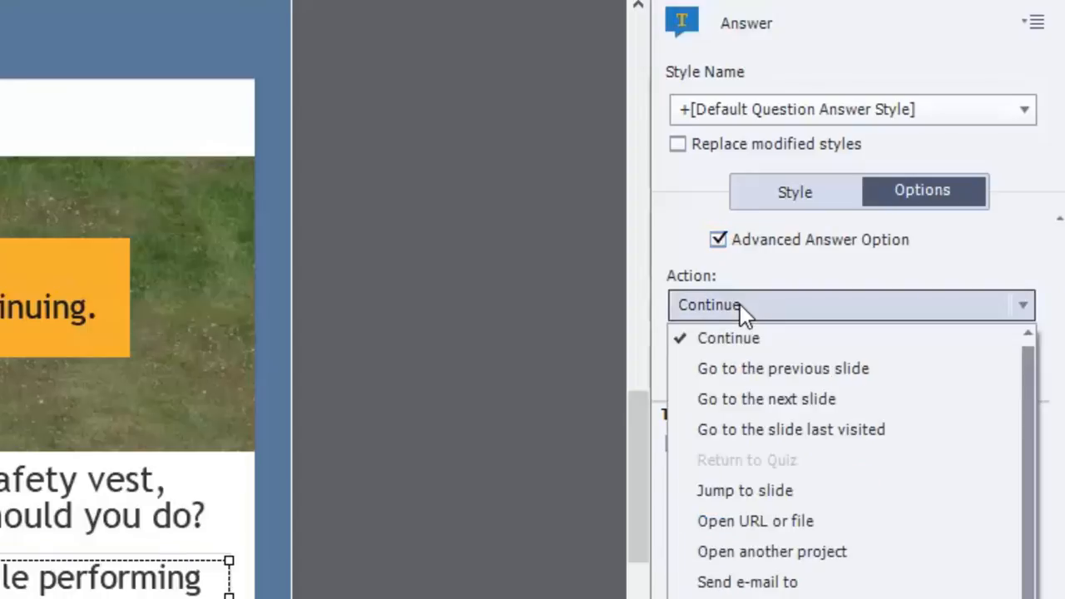
mouse_move(746, 489)
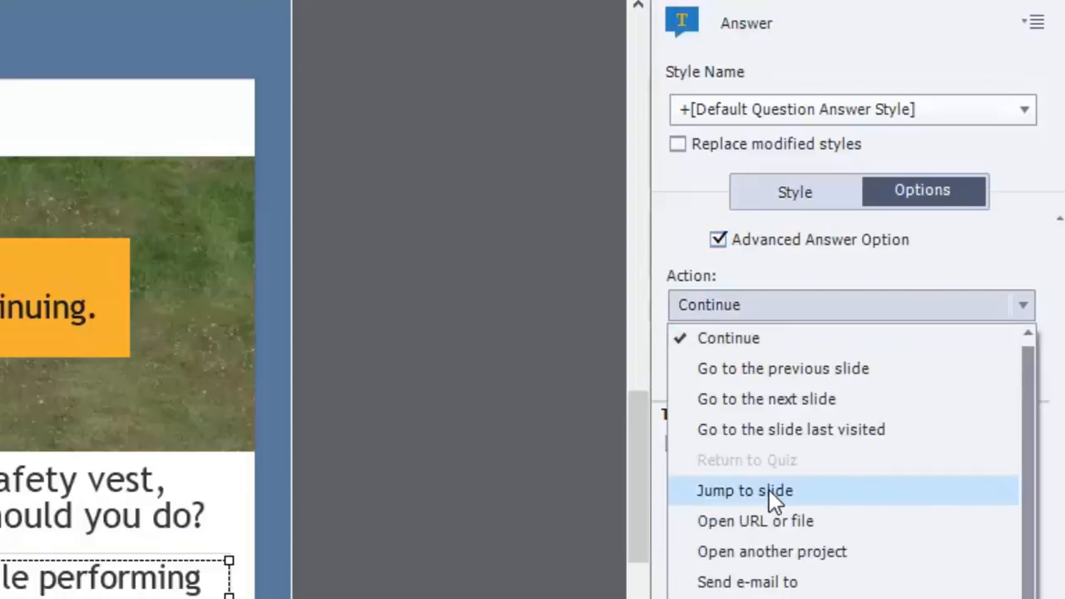
left_click(745, 490)
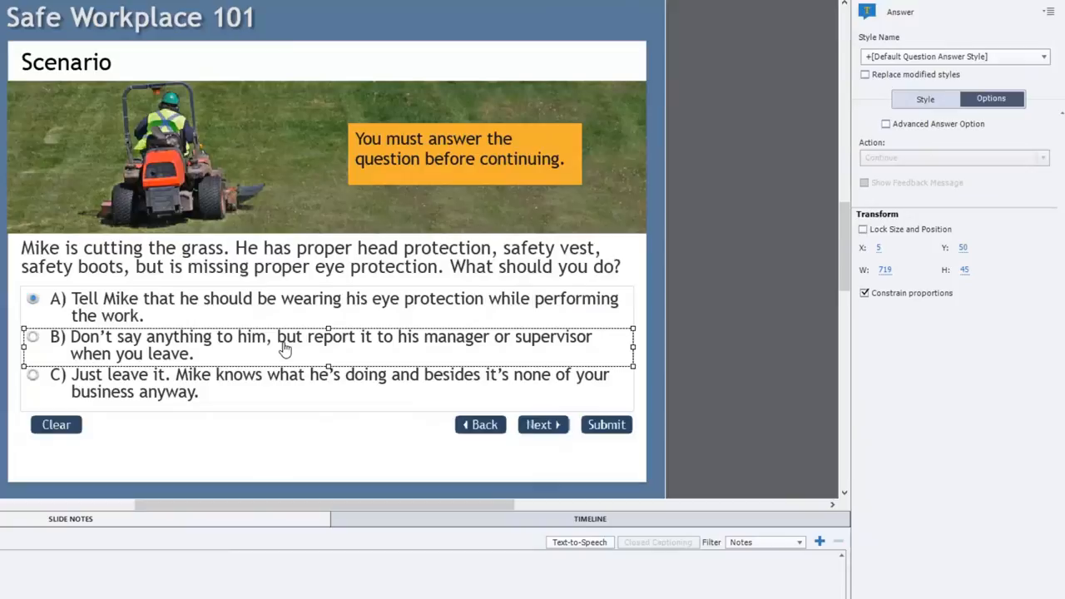
mouse_move(519, 329)
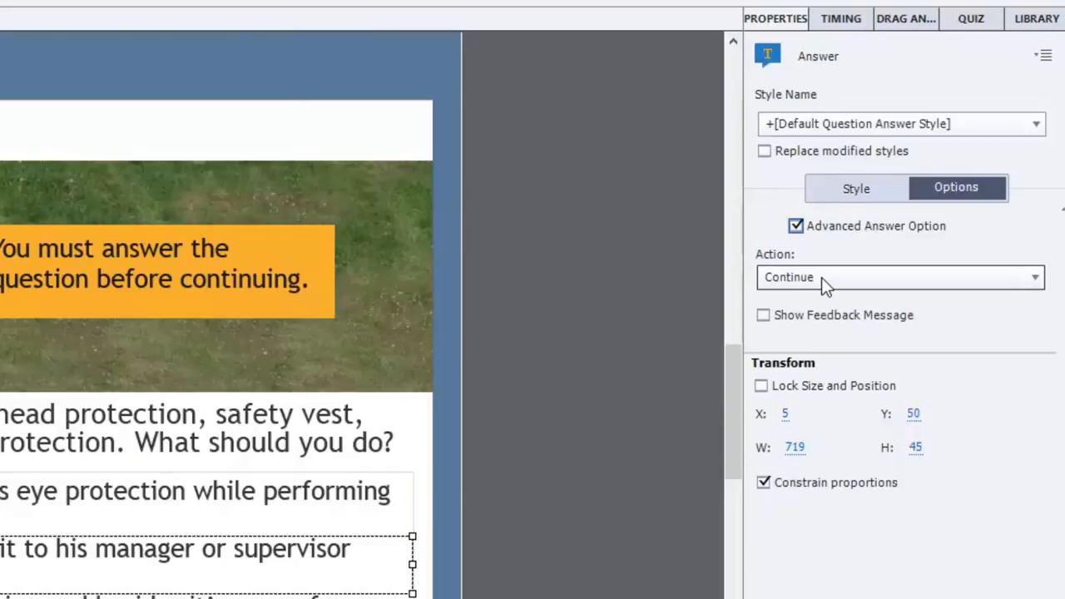
mouse_move(840, 286)
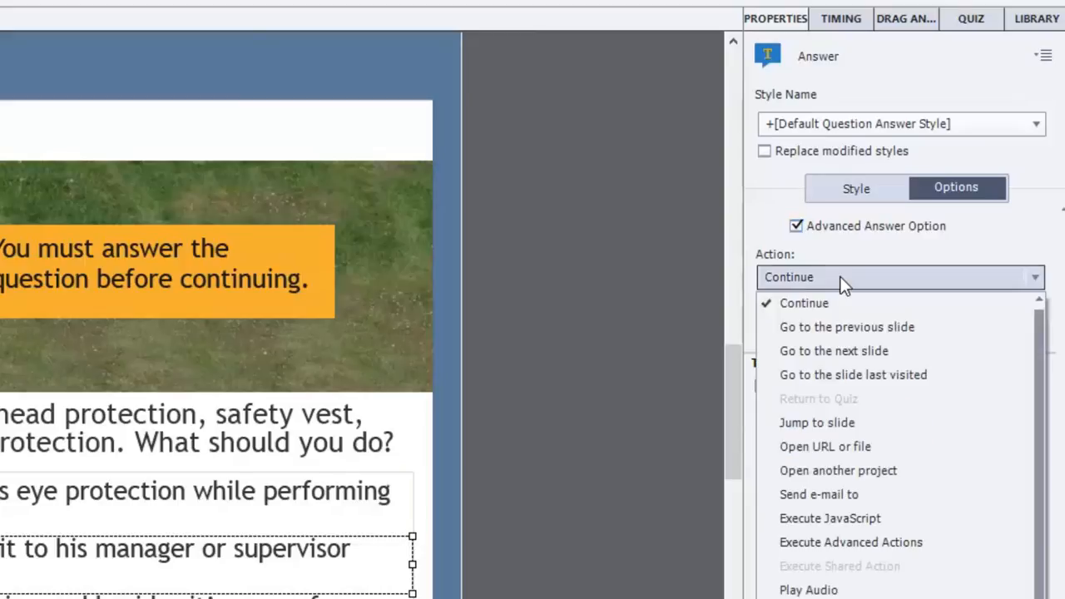
- Keep Continue on answer B, then give answer C an advanced Jump to slide 4 action
left_click(804, 303)
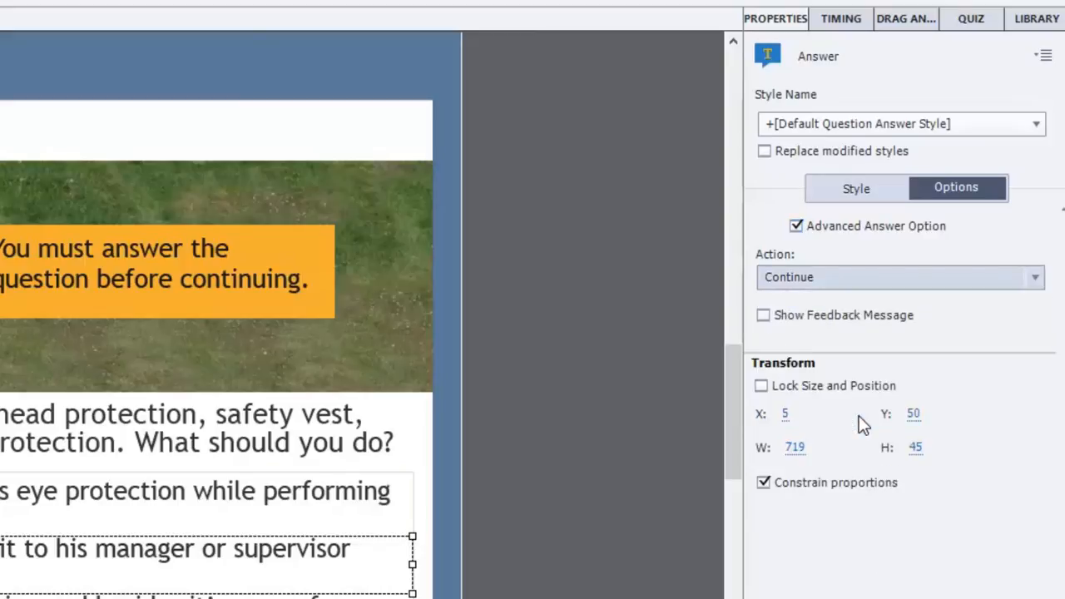
left_click(898, 276)
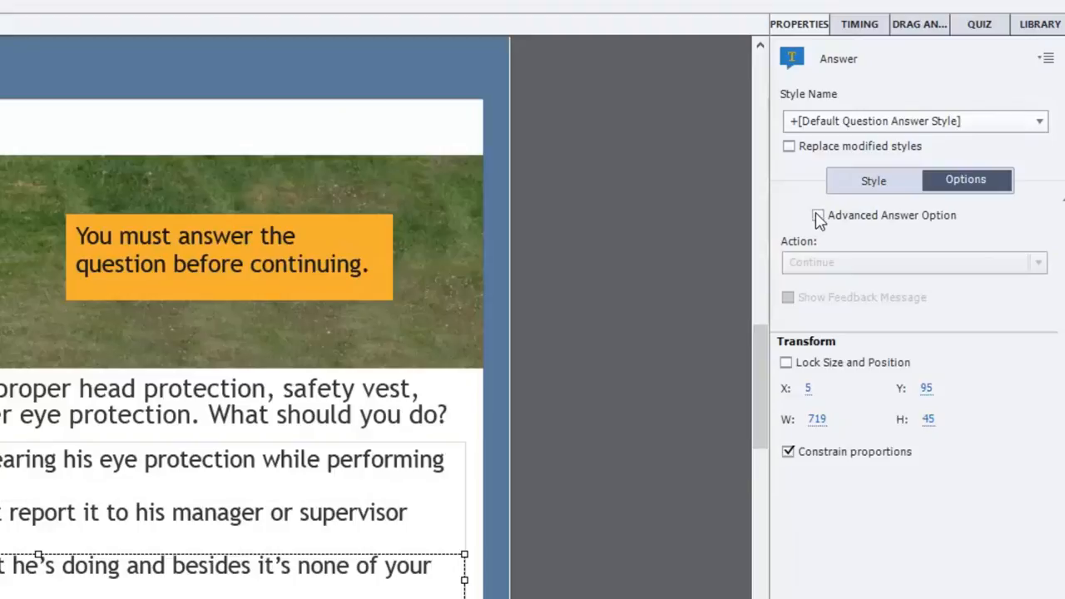
left_click(819, 214)
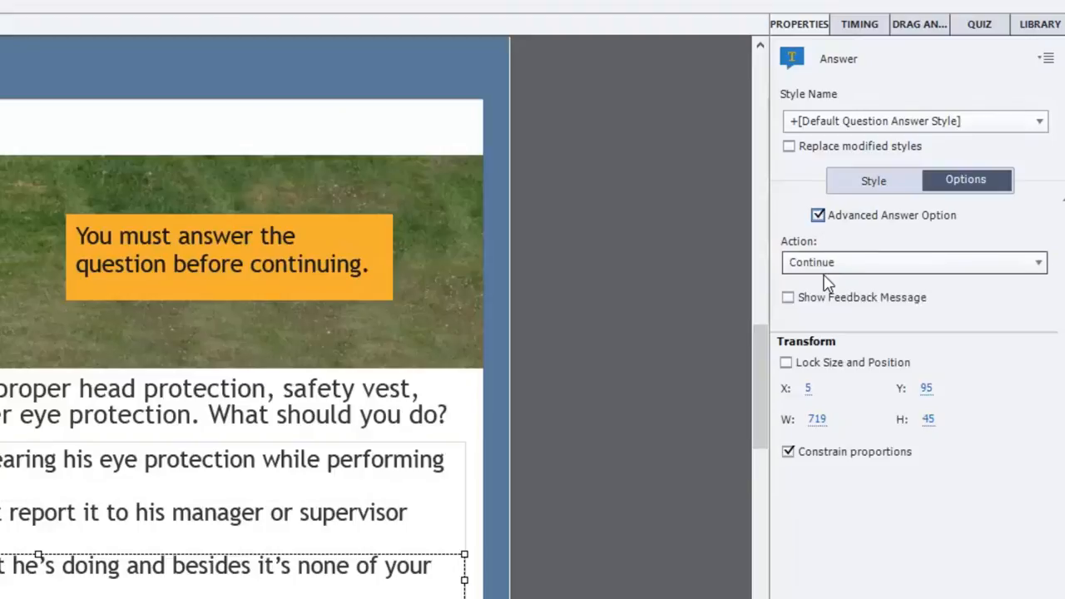
left_click(914, 263)
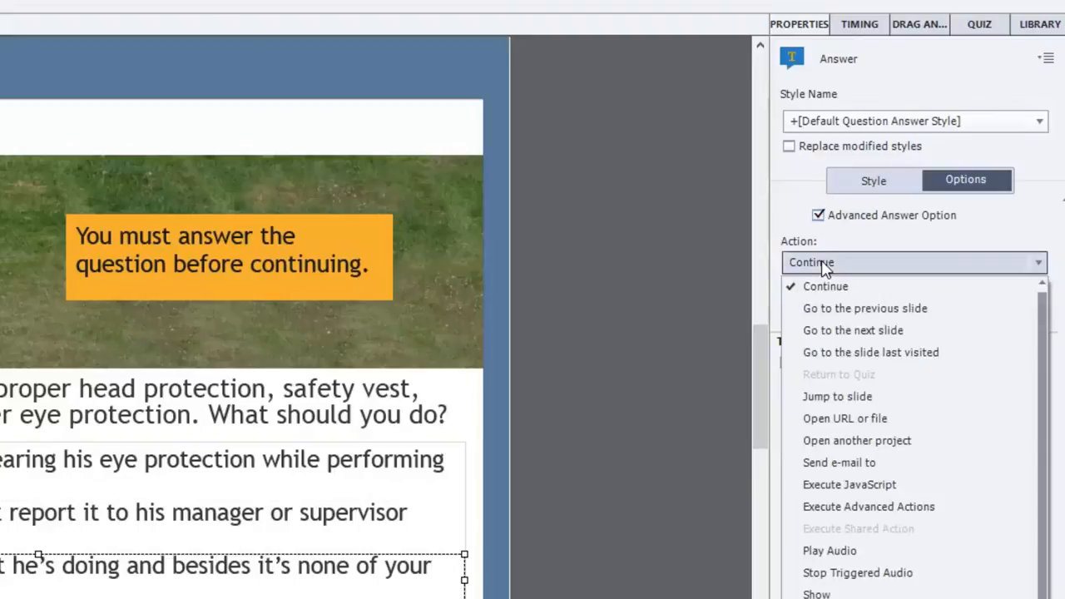
left_click(837, 396)
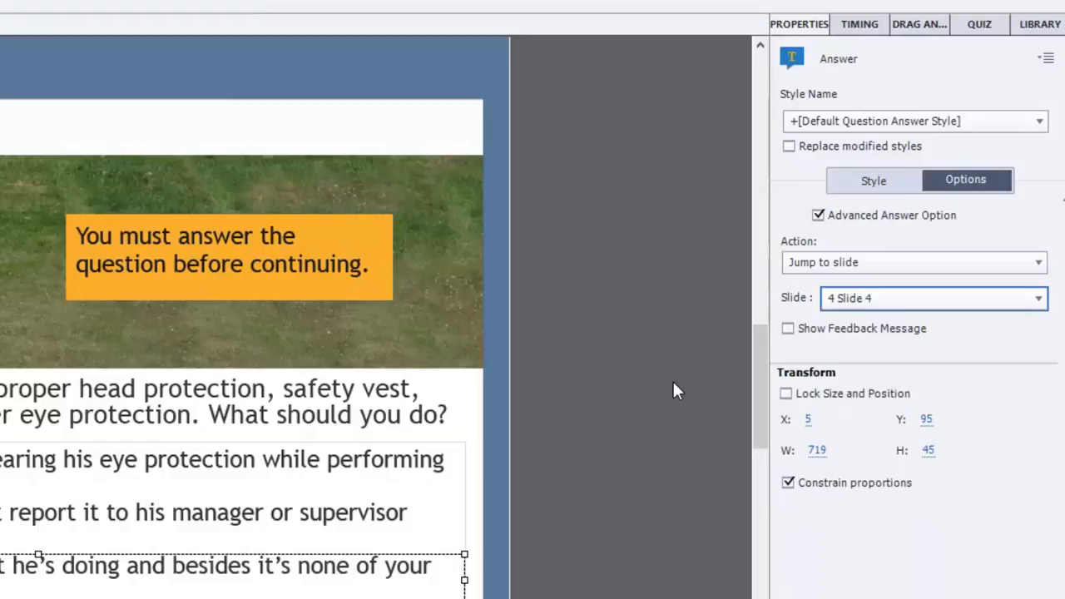
mouse_move(726, 383)
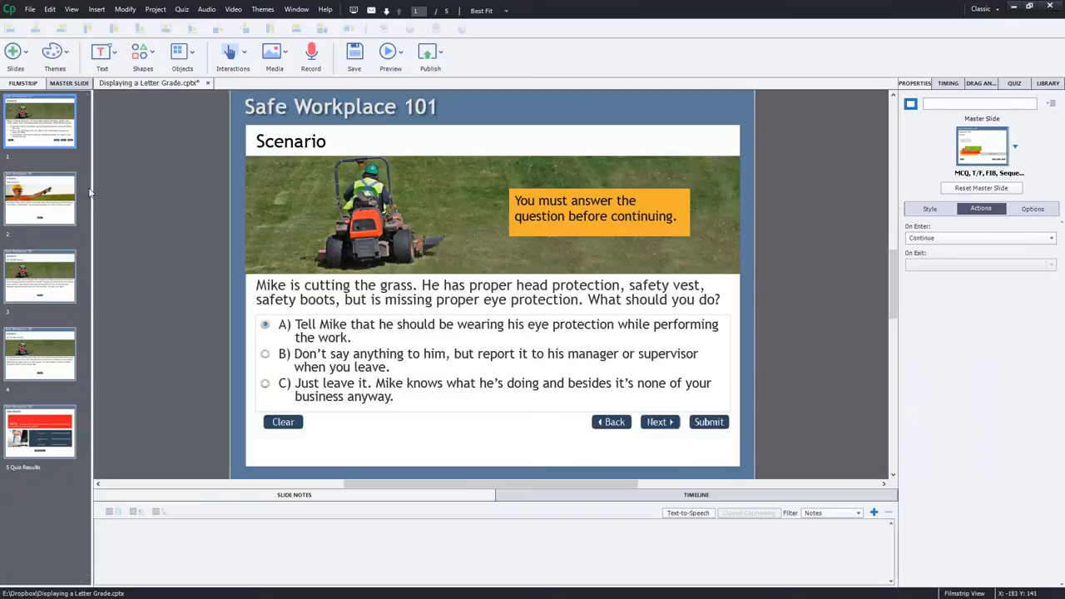
- Review the Great Decision slide 2, then move on to the Not the Best Decision slide
left_click(40, 199)
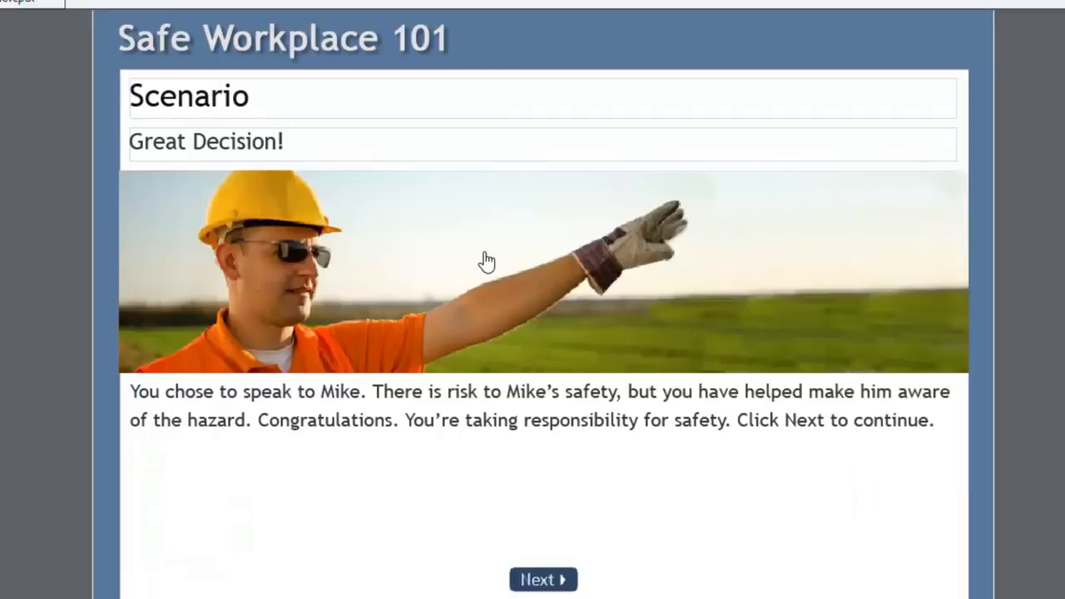
mouse_move(786, 286)
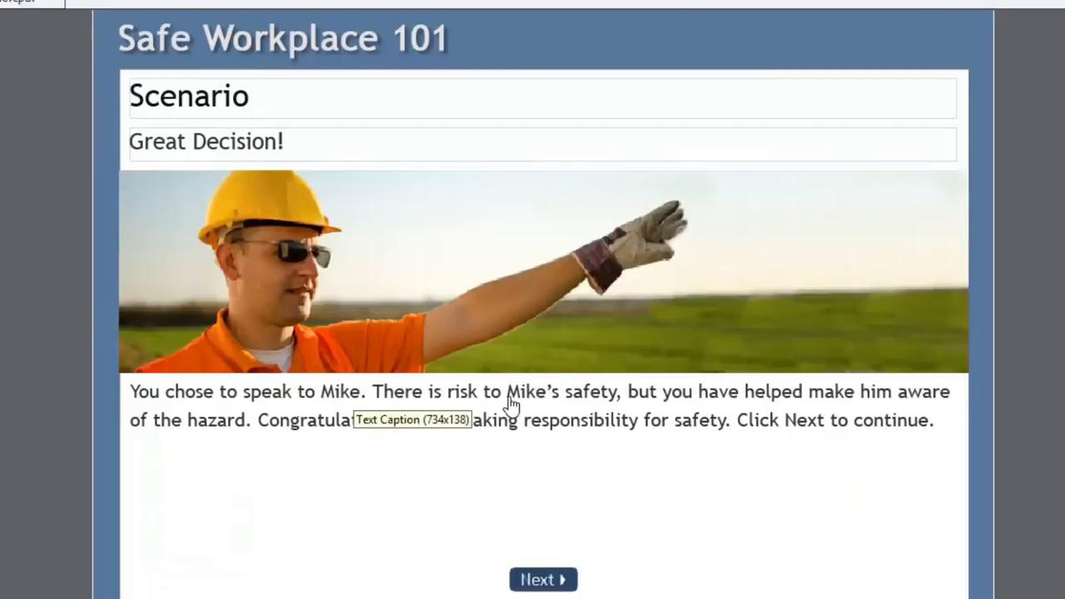
mouse_move(865, 399)
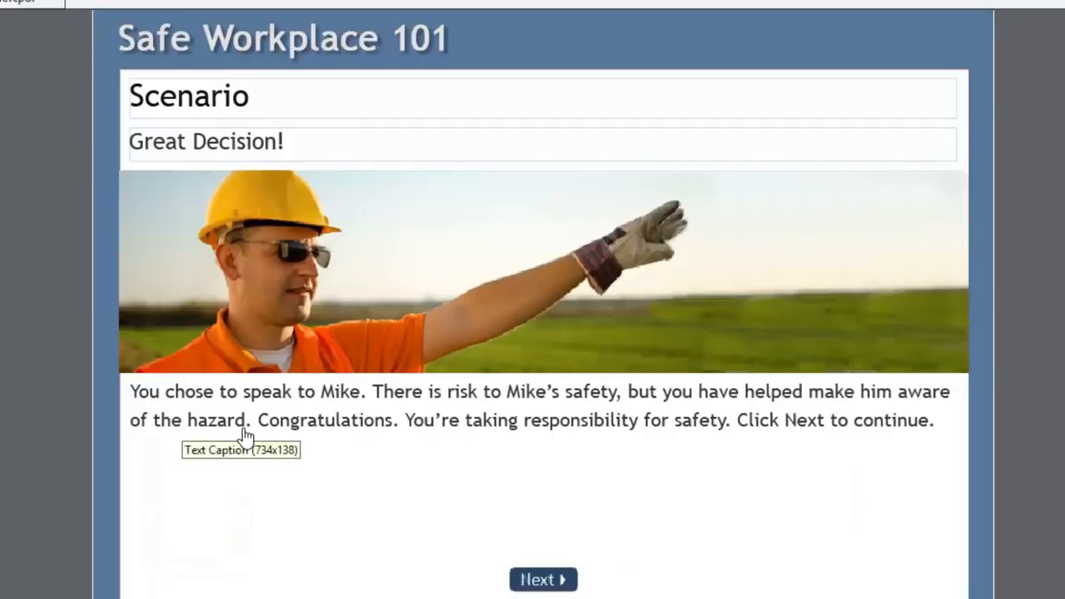
mouse_move(523, 436)
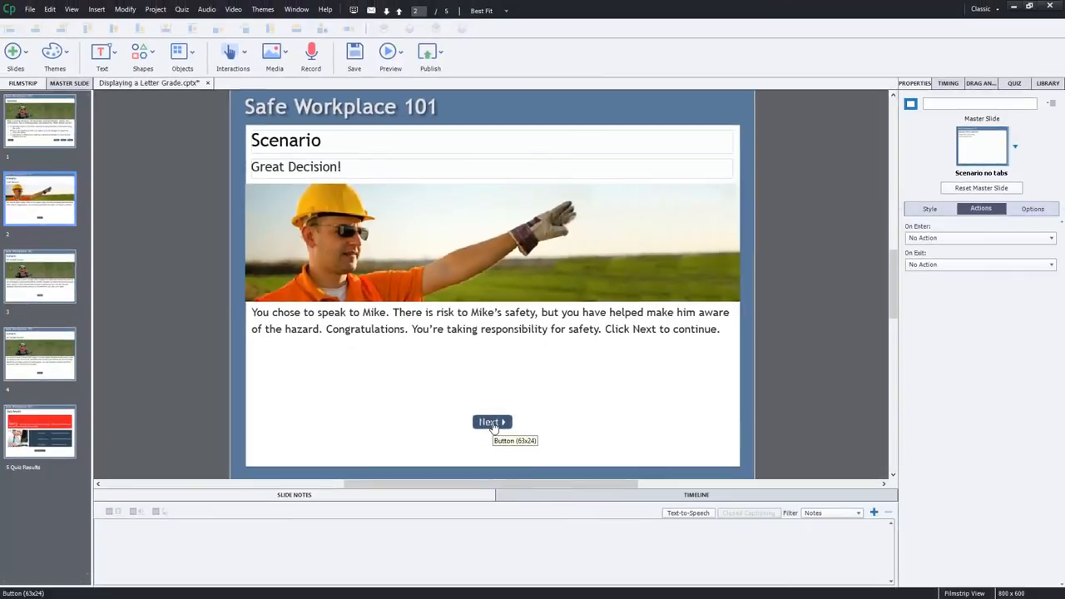
left_click(492, 423)
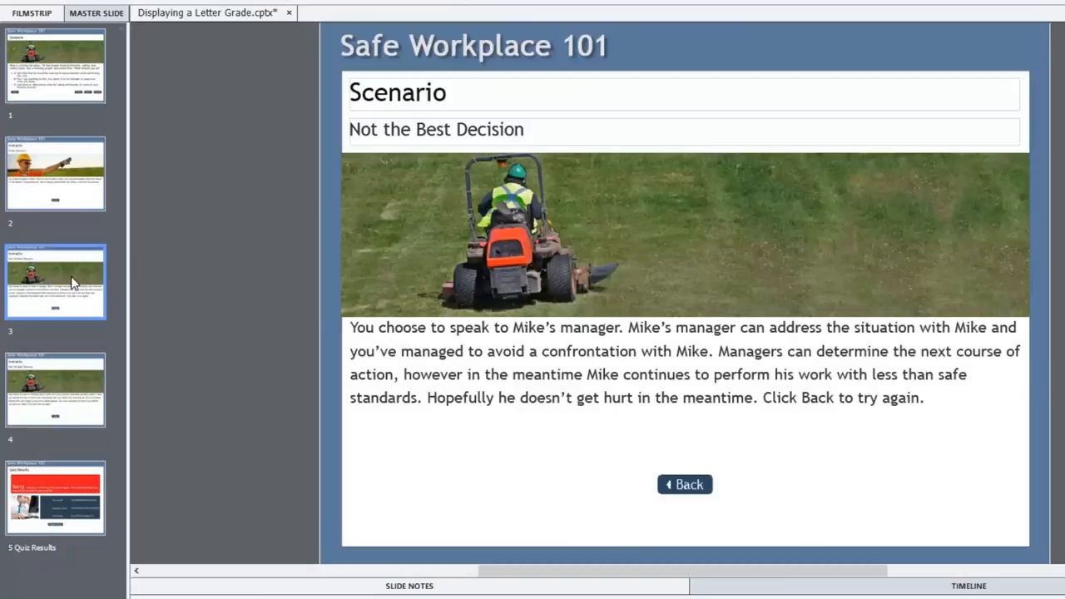
mouse_move(541, 137)
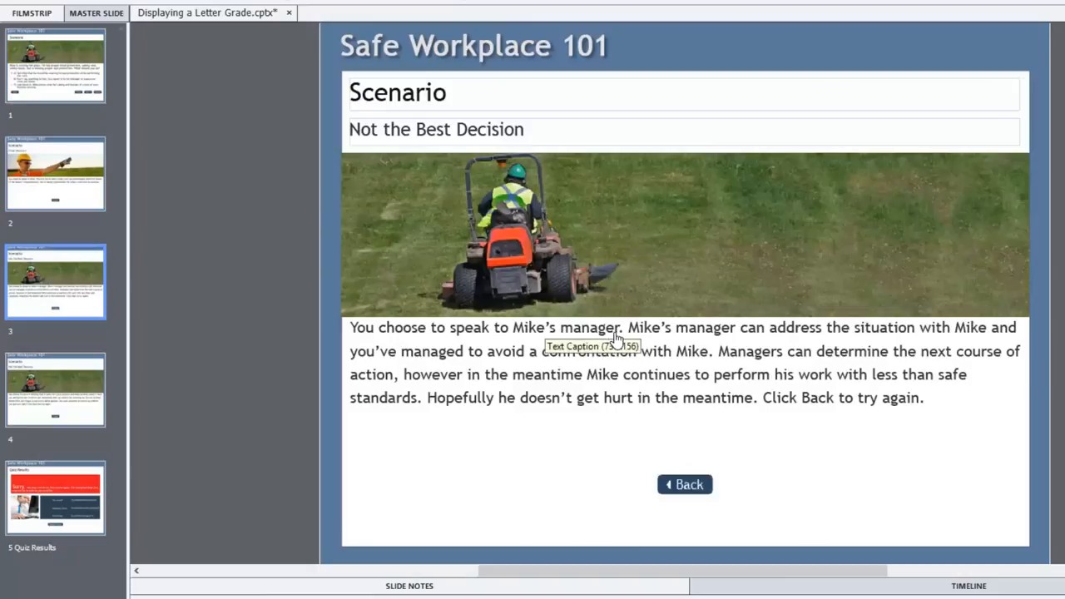
mouse_move(708, 335)
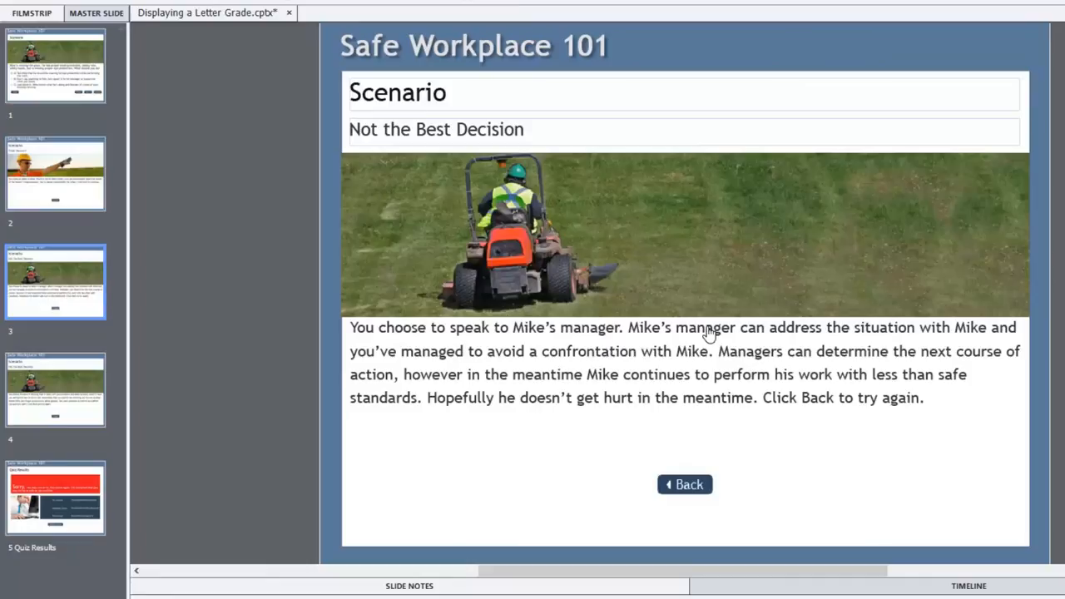
mouse_move(852, 336)
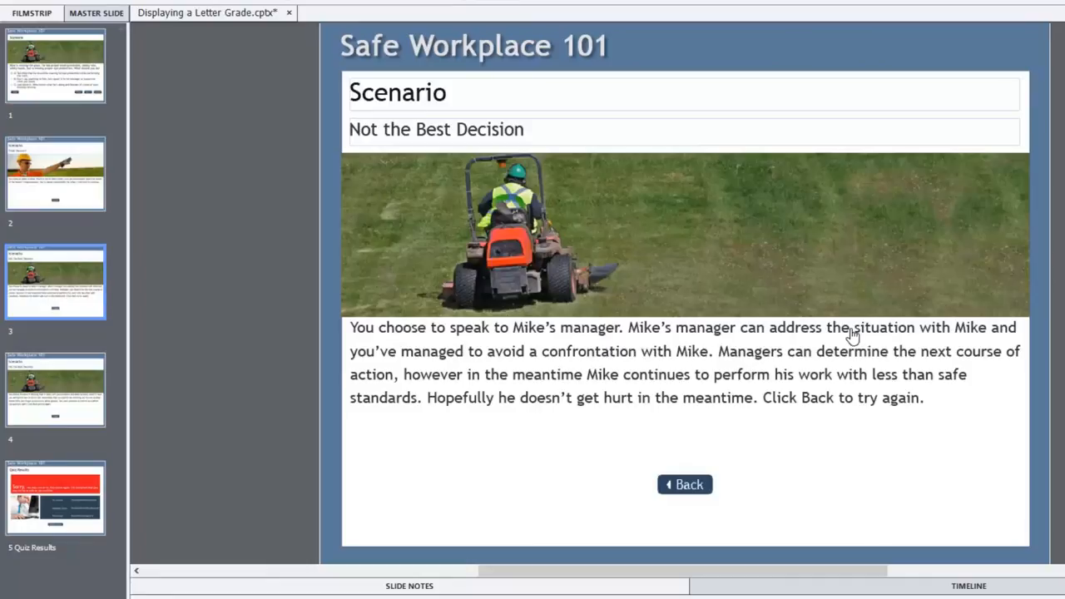
mouse_move(826, 333)
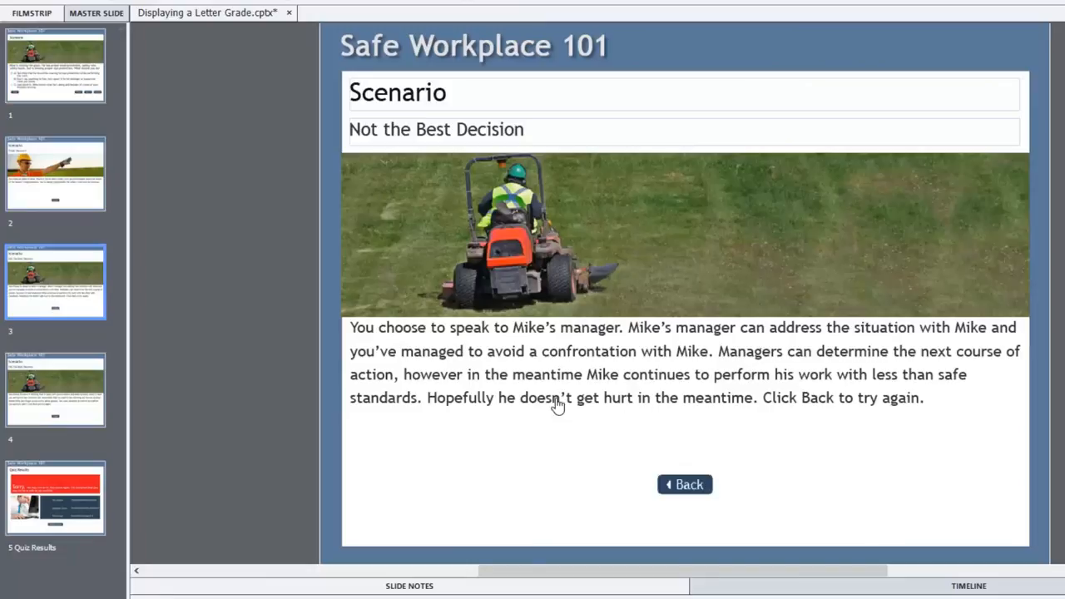
mouse_move(702, 381)
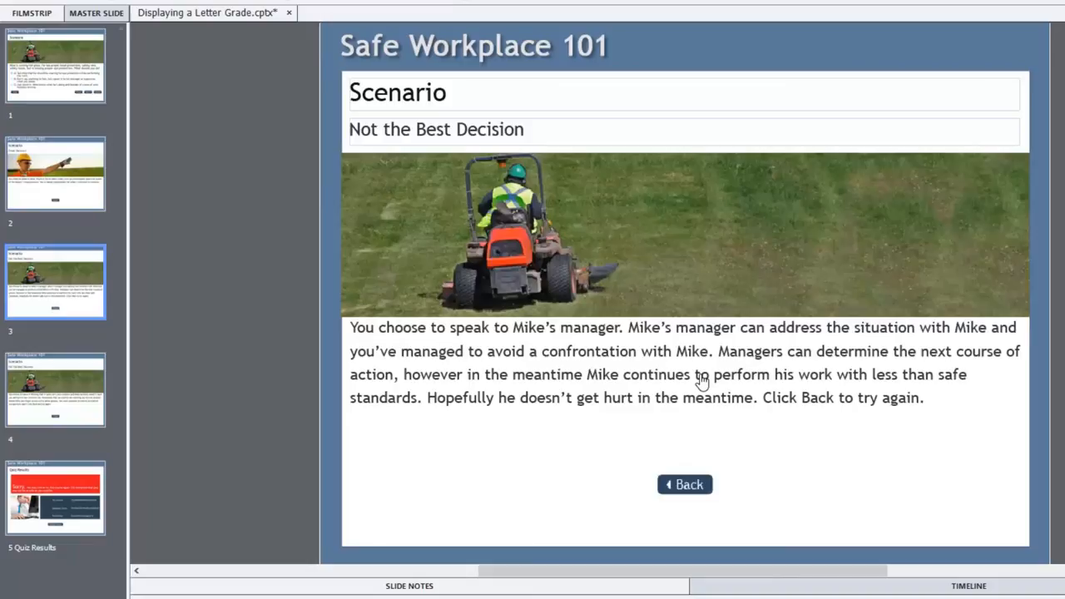
mouse_move(899, 439)
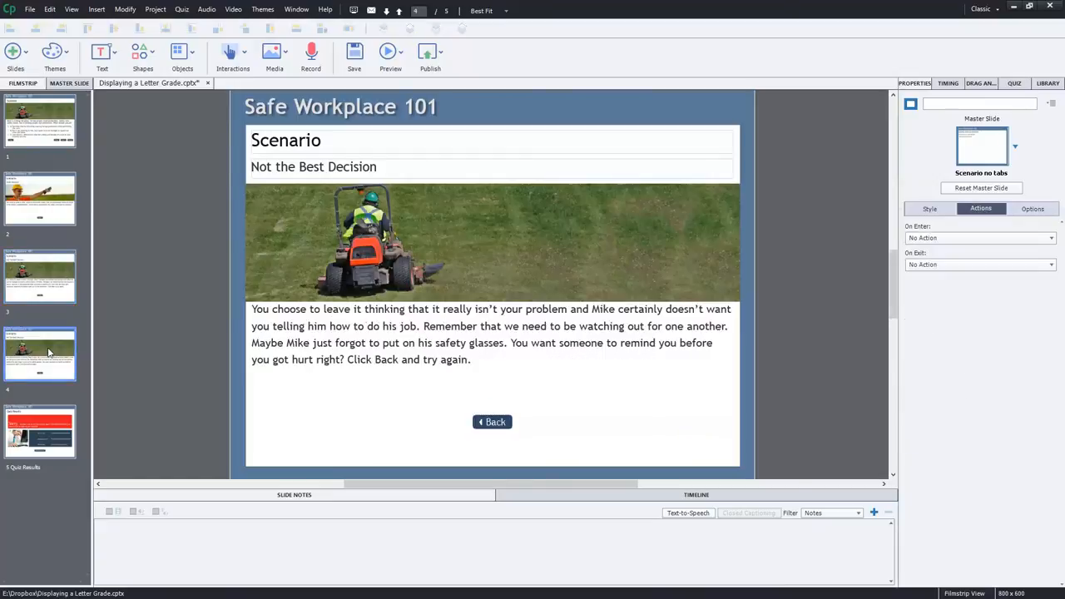
mouse_move(63, 373)
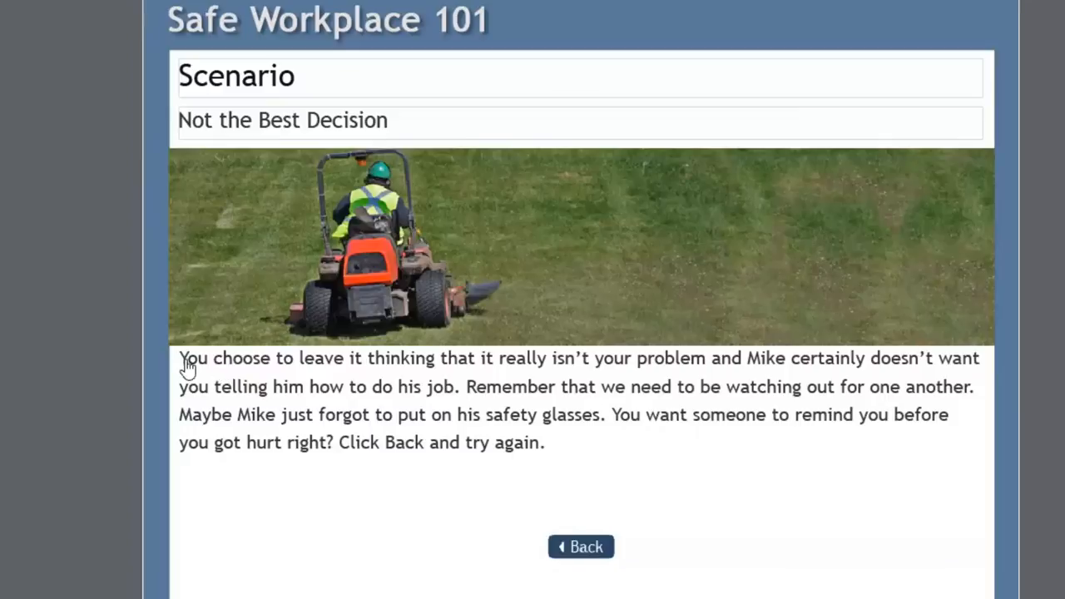
mouse_move(607, 436)
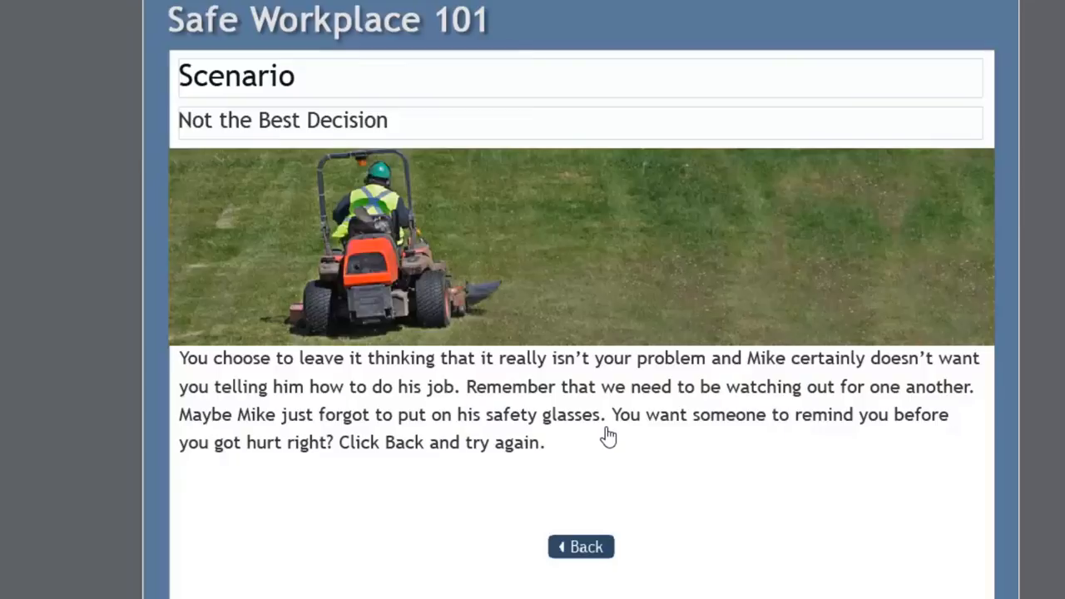
mouse_move(759, 453)
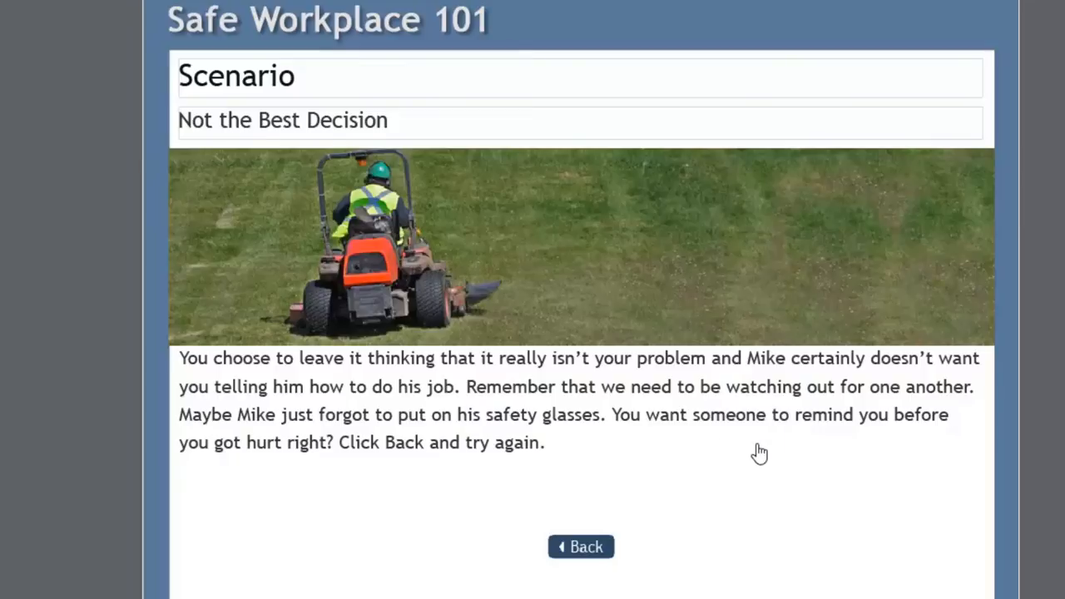
mouse_move(349, 466)
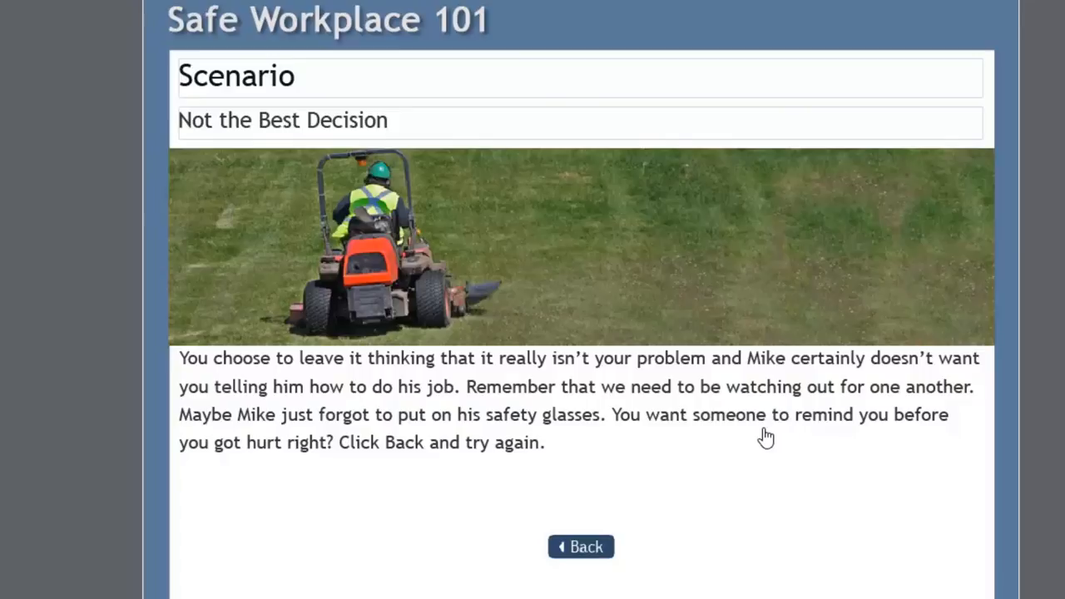
mouse_move(325, 450)
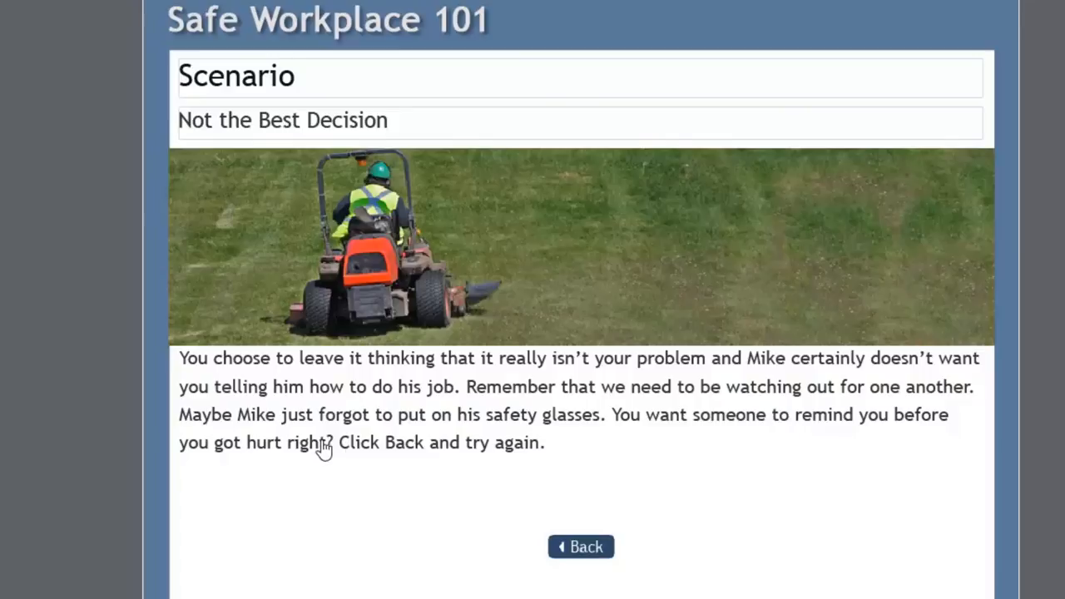
mouse_move(441, 462)
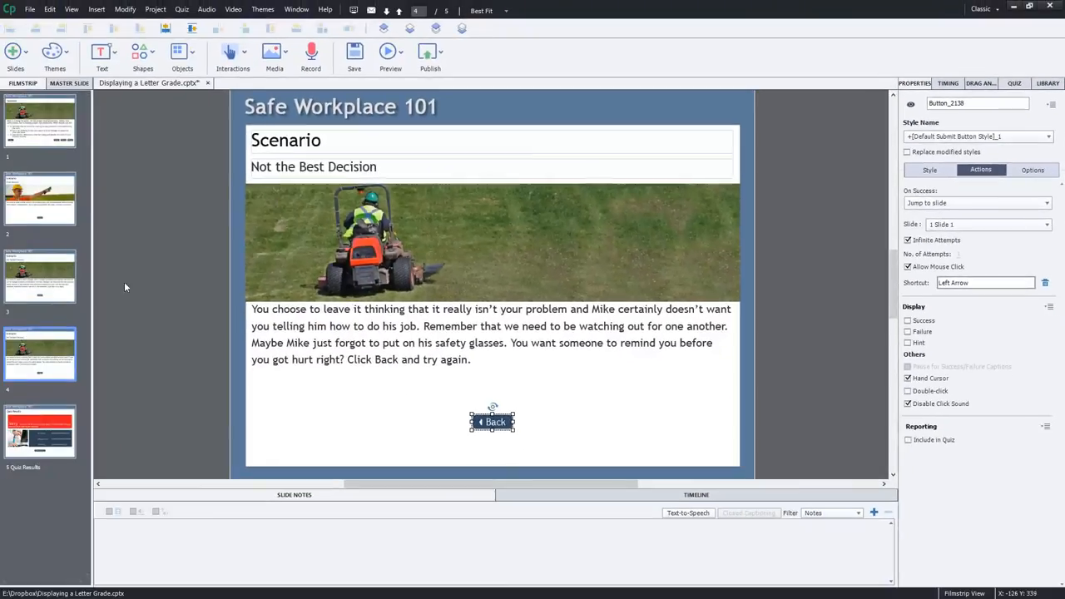
- Return to quiz slide 1 from the Filmstrip after confirming the Back button jumps there
left_click(40, 119)
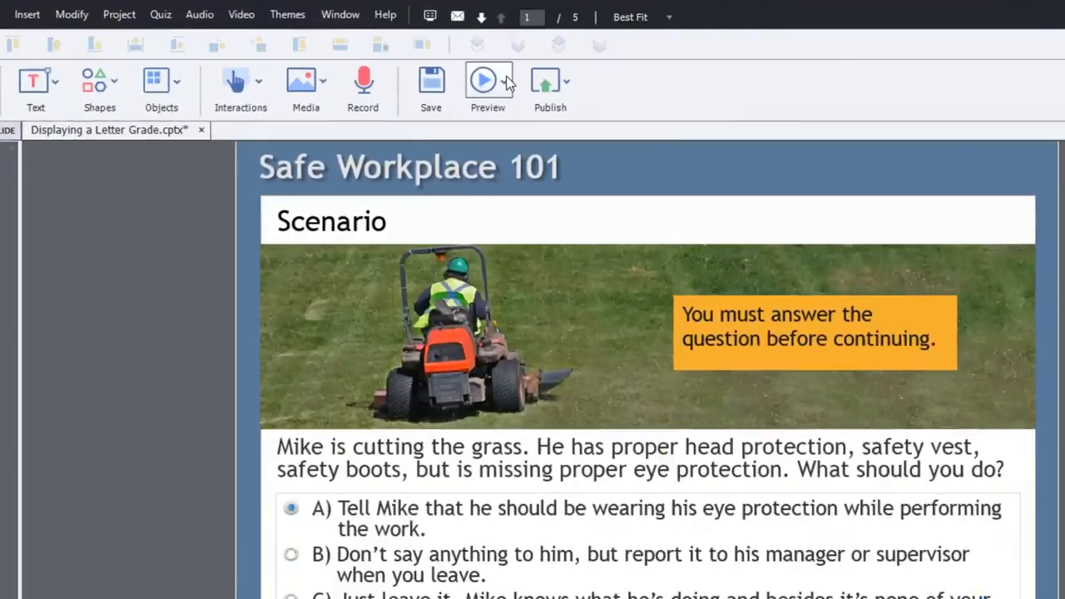
- Preview the whole Project so it opens on the Scenario question slide
left_click(487, 83)
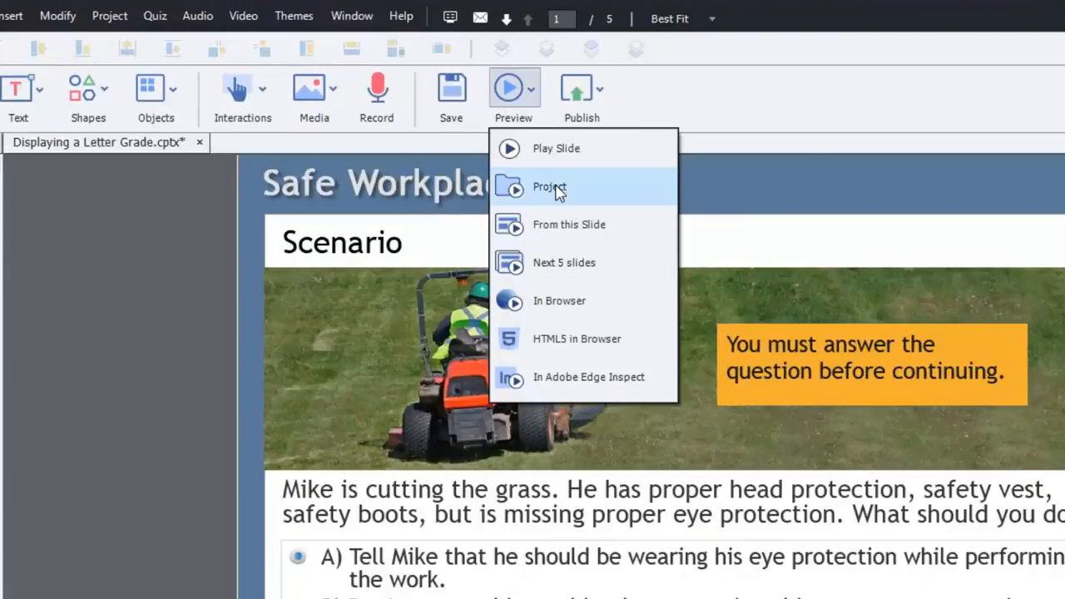
left_click(549, 187)
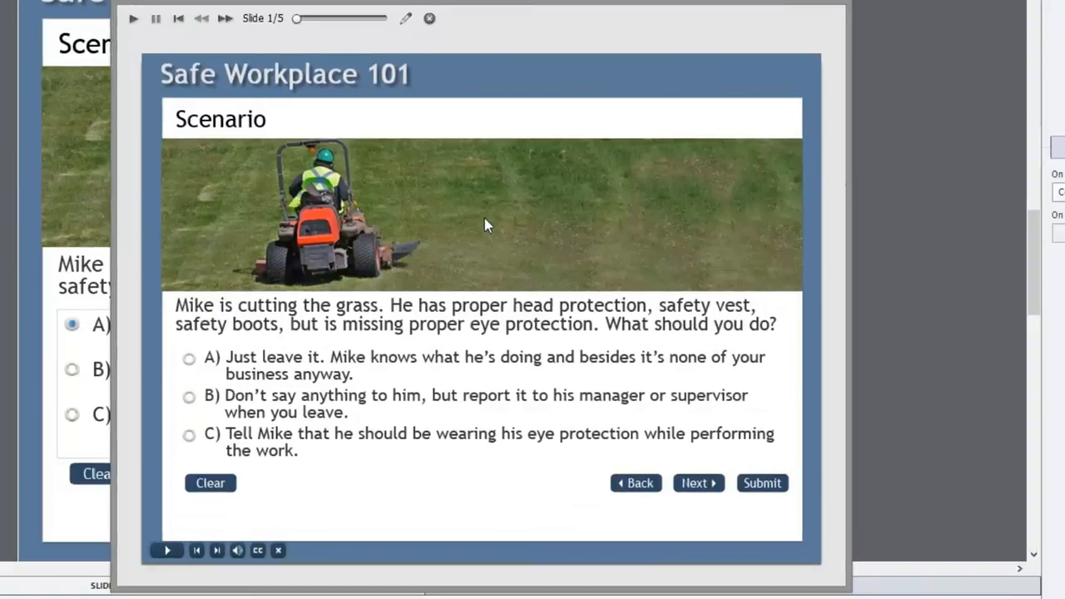
mouse_move(496, 120)
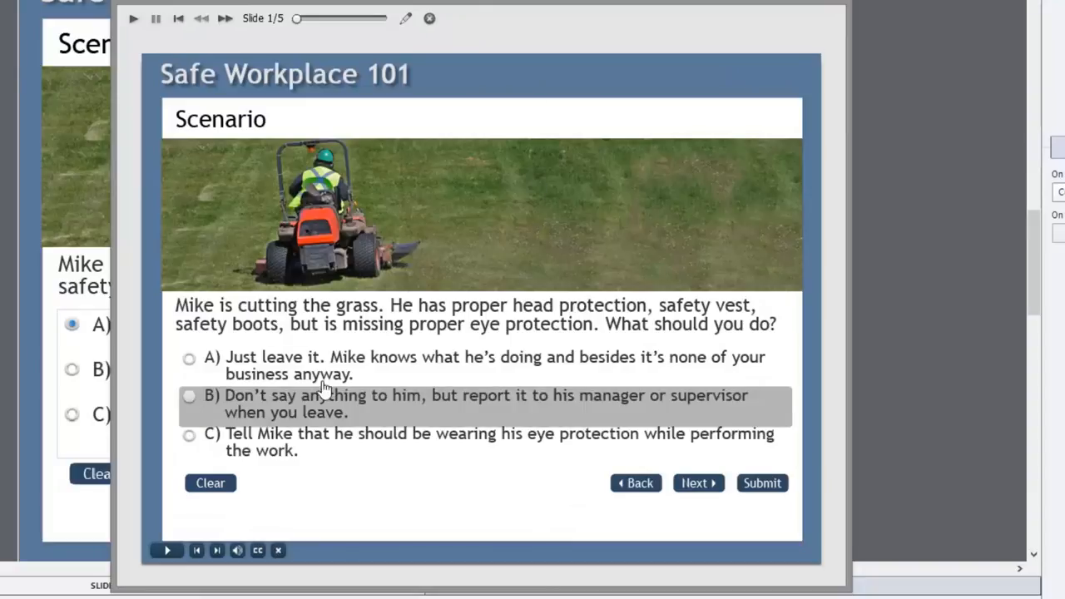
mouse_move(299, 366)
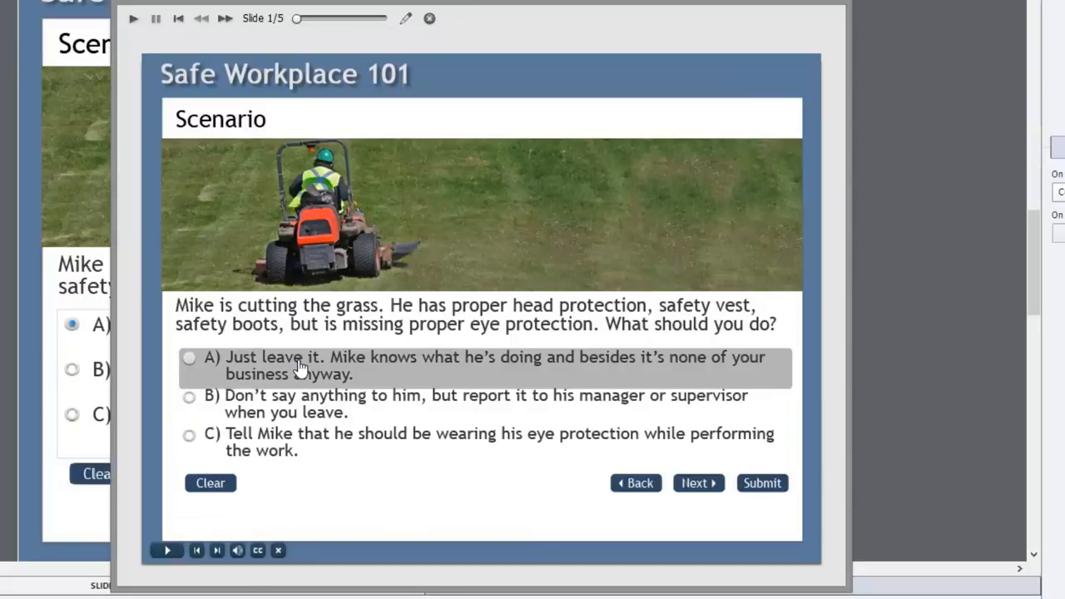
mouse_move(224, 363)
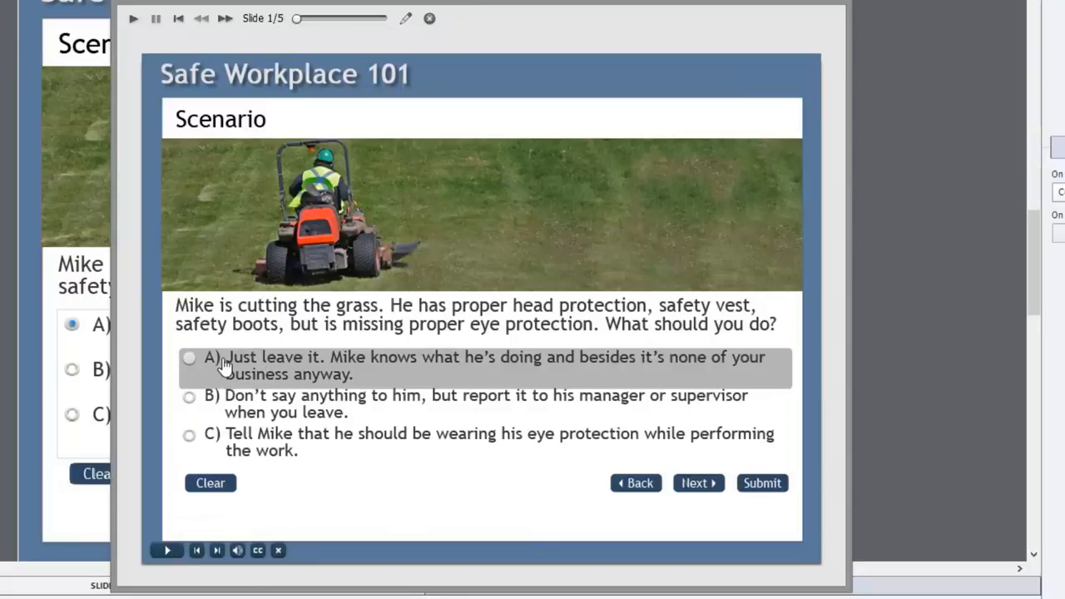
- Choose answer A, leaving Mike alone, and submit it to reach Not the Best Decision
left_click(190, 357)
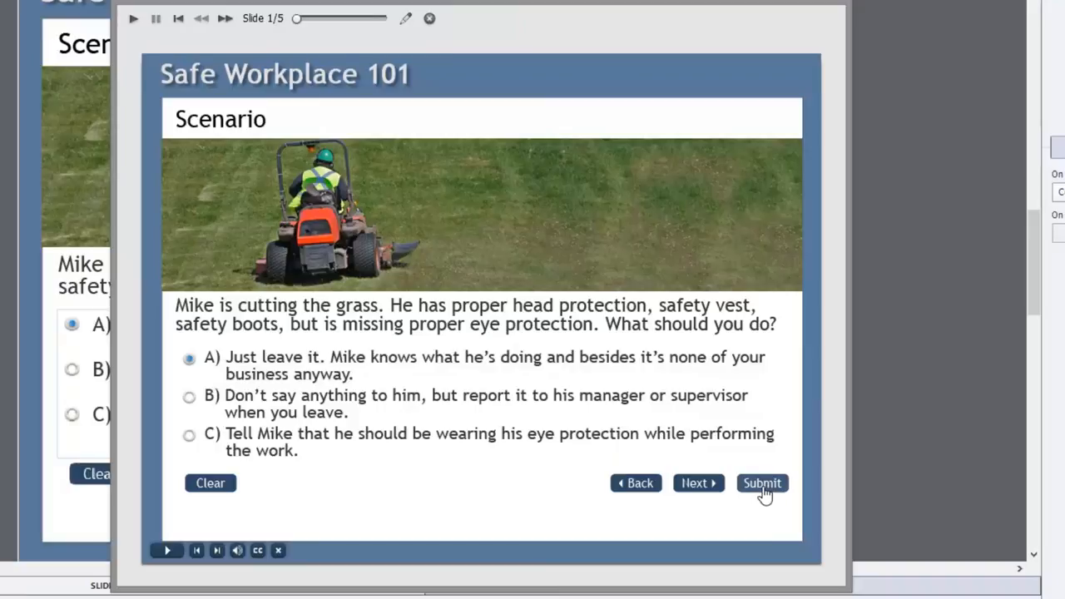
left_click(762, 483)
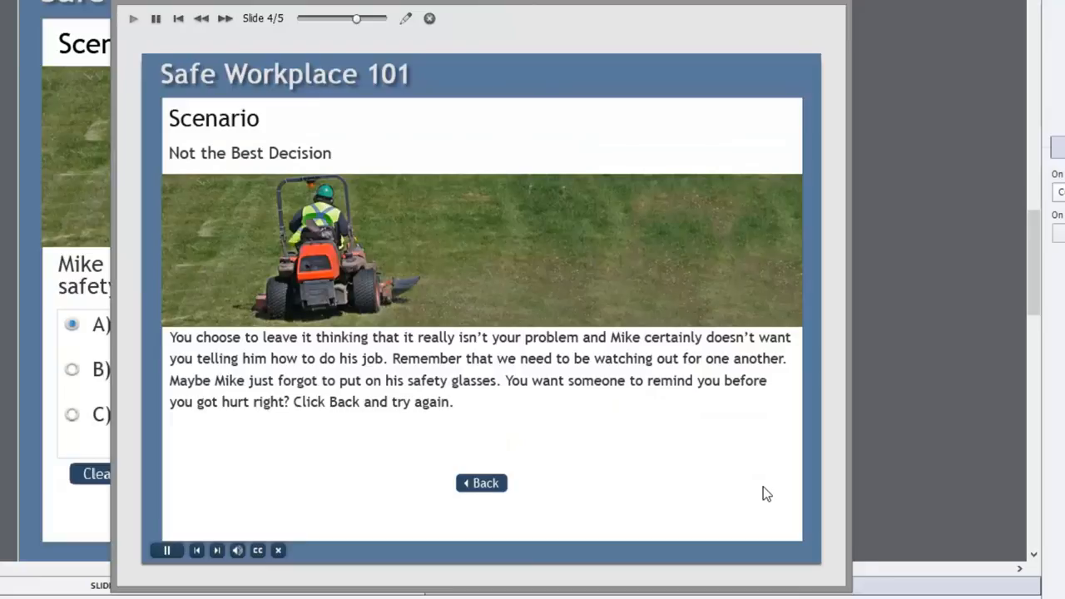
mouse_move(324, 132)
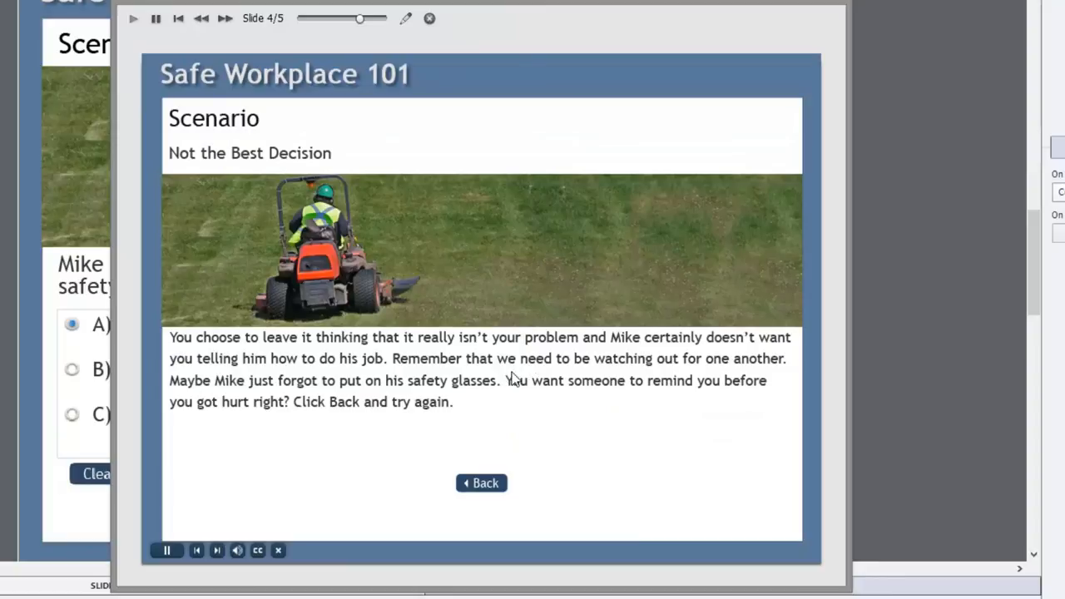
mouse_move(791, 374)
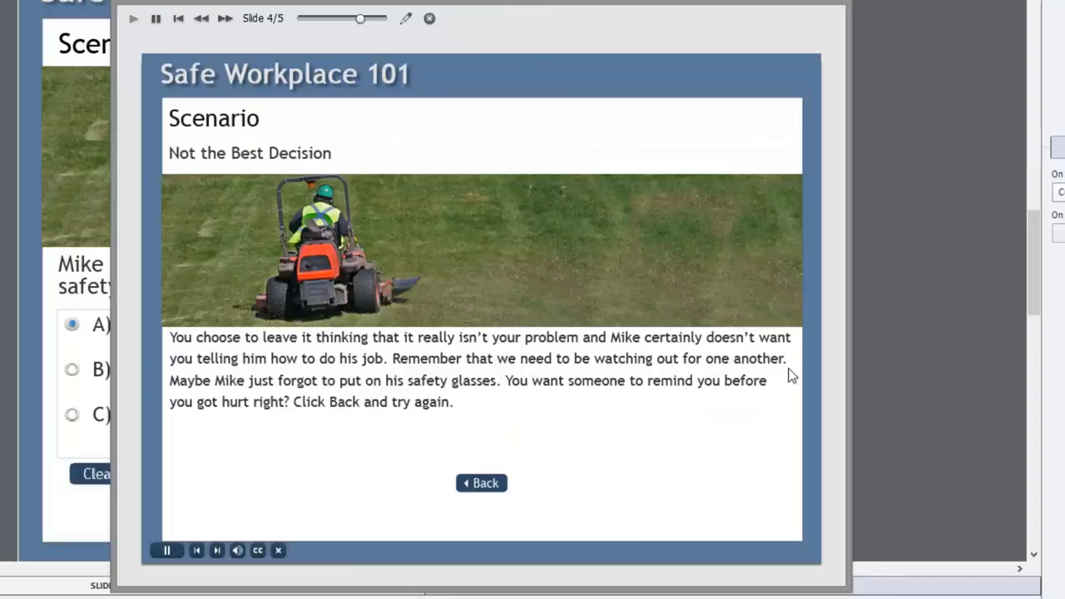
mouse_move(346, 401)
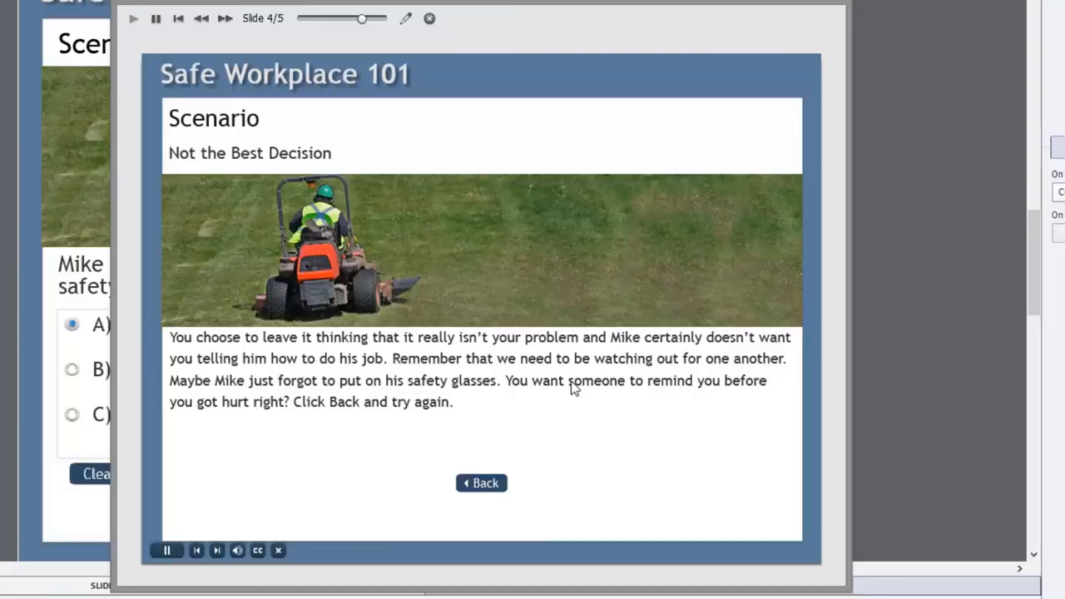
mouse_move(705, 408)
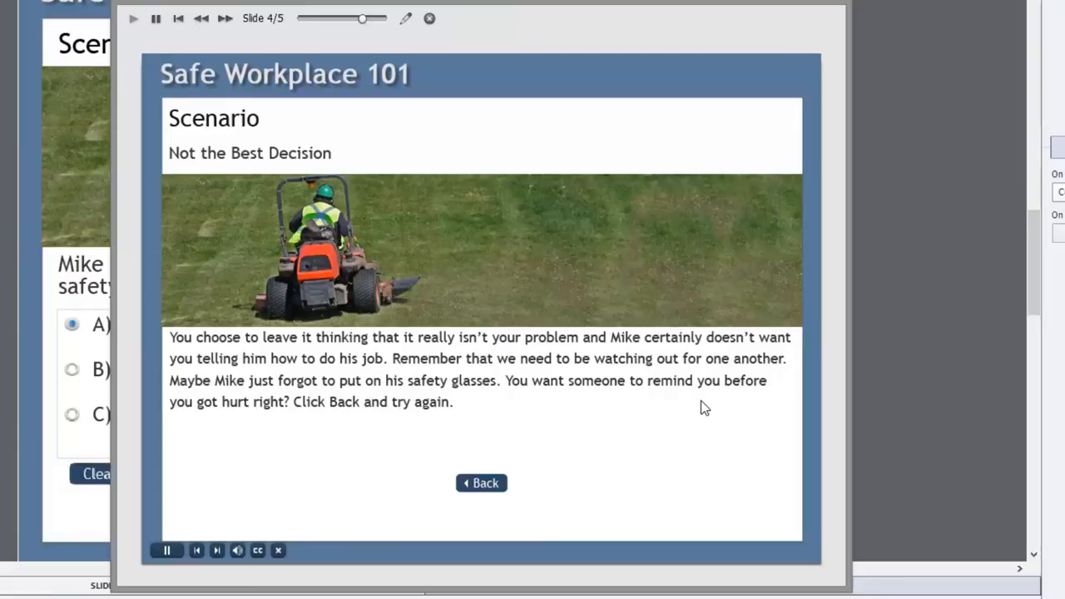
mouse_move(380, 417)
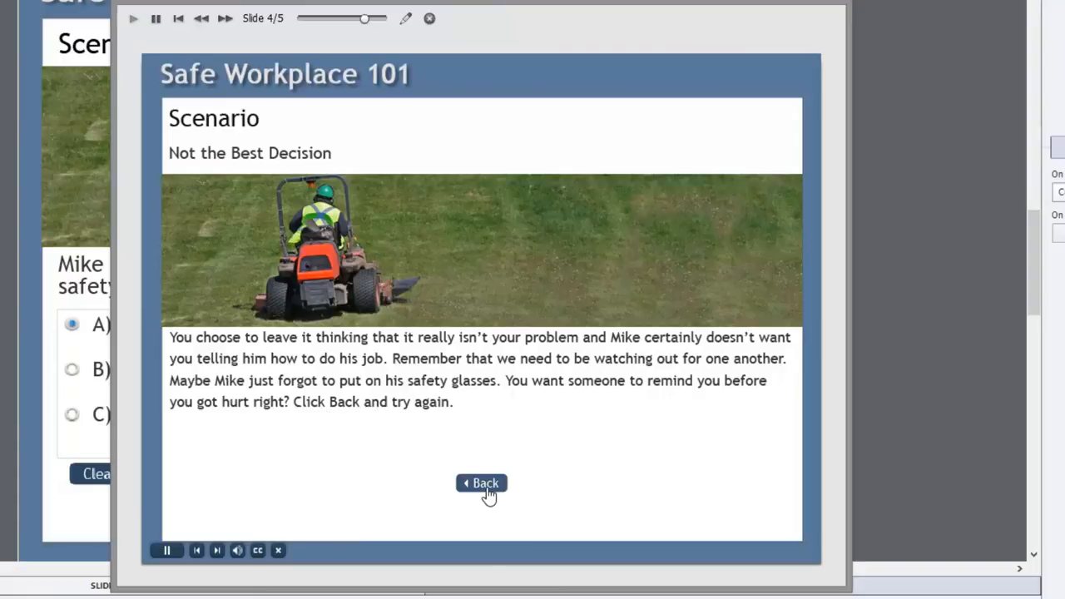
- Use Back on the feedback slide to return to the unanswered Scenario question
left_click(481, 482)
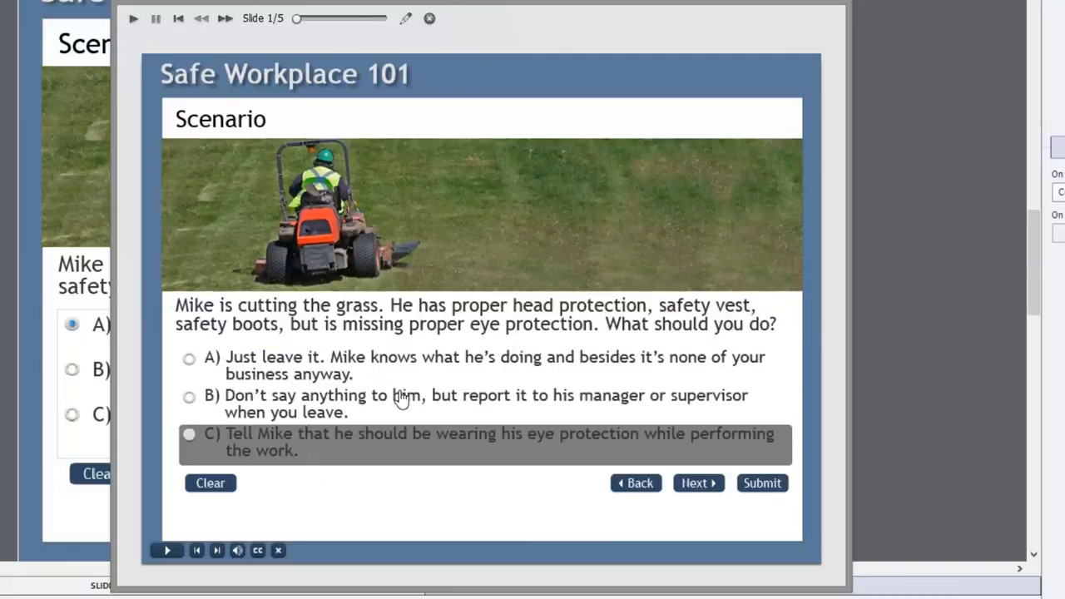
mouse_move(403, 365)
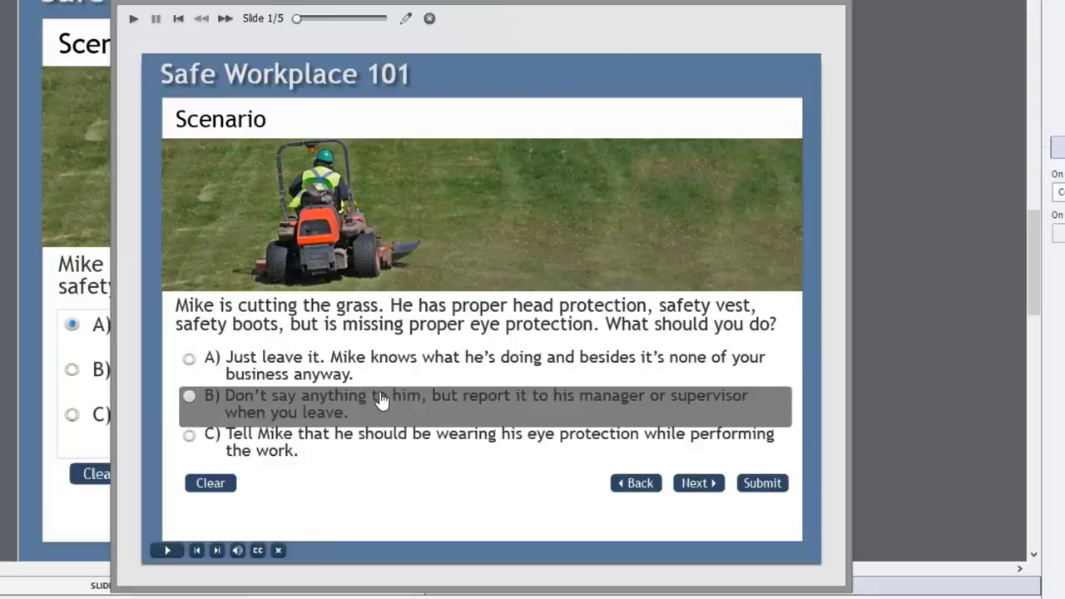
mouse_move(402, 493)
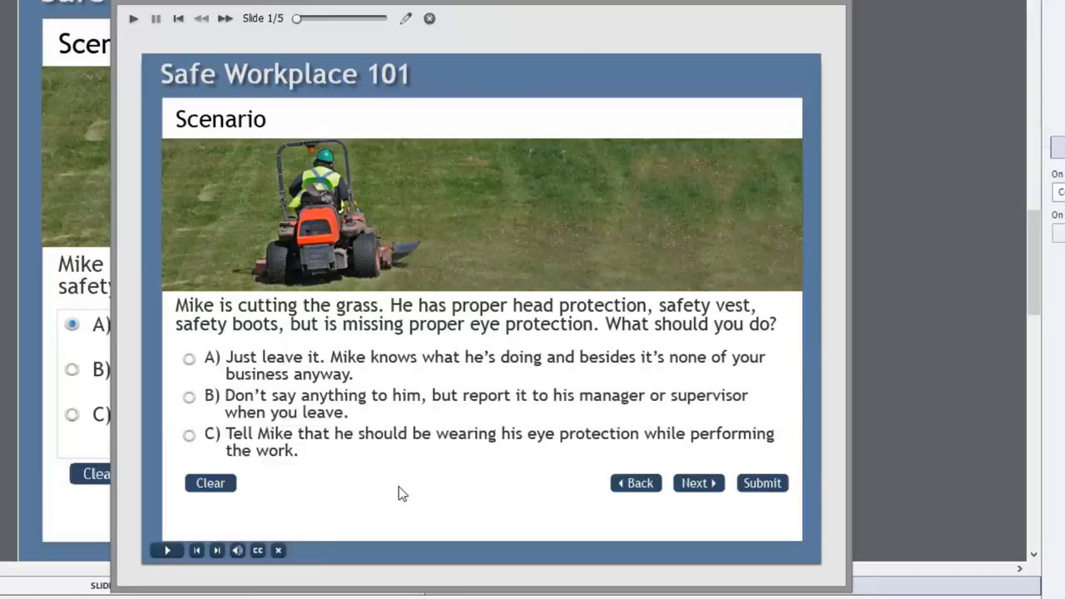
mouse_move(374, 446)
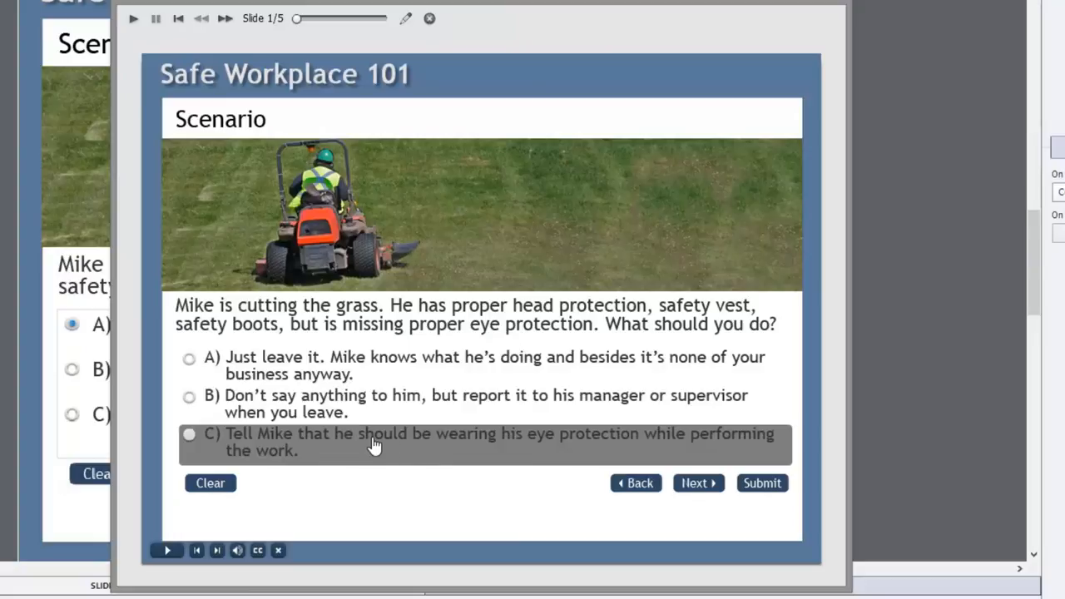
- Choose answer C, telling Mike to wear eye protection, and submit it to reach Great Decision
left_click(190, 433)
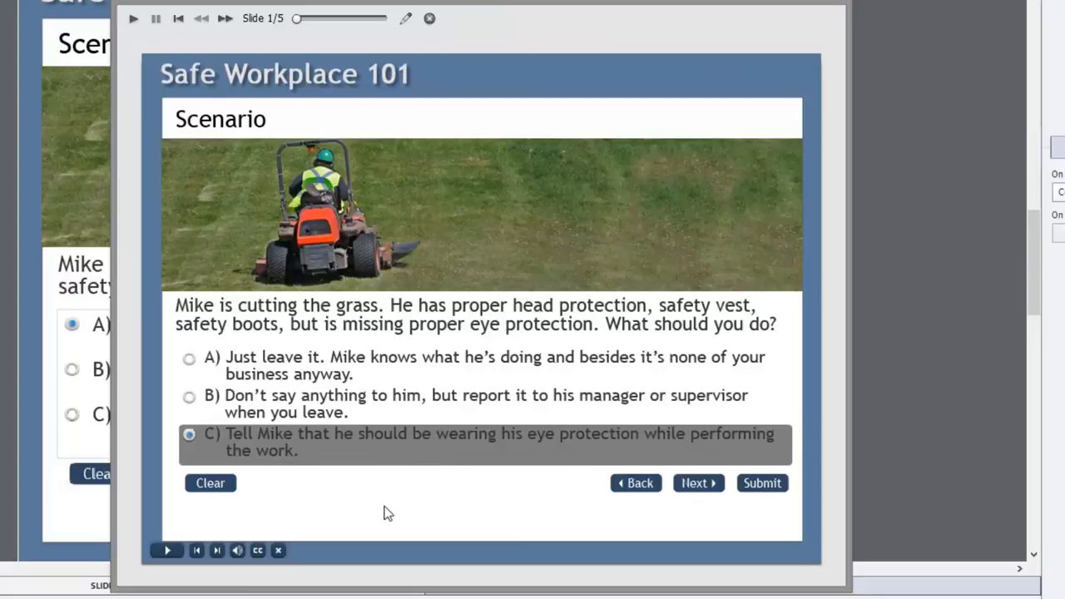
left_click(761, 483)
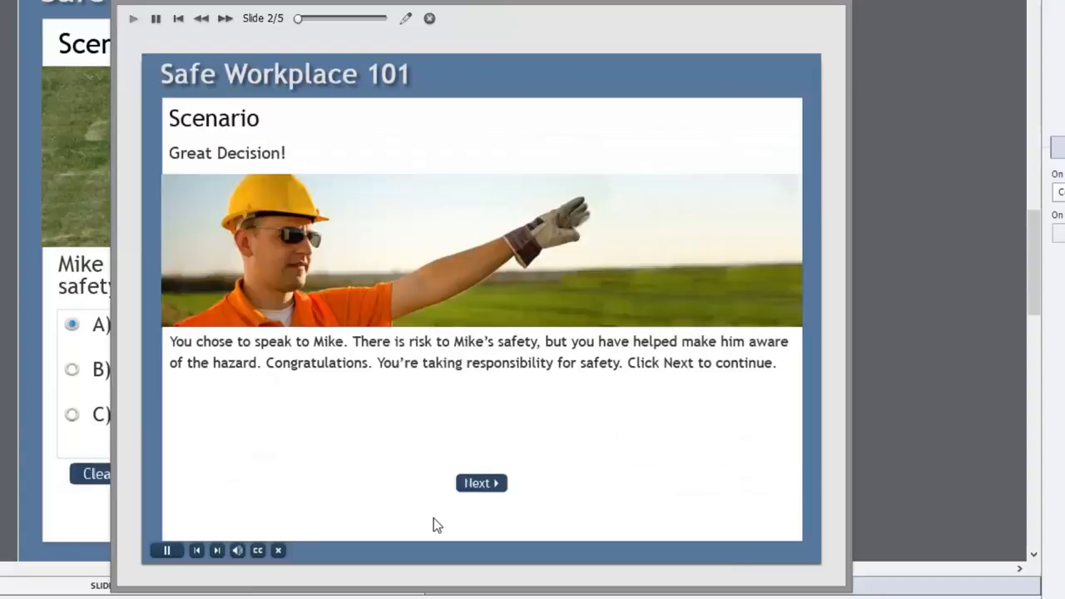
mouse_move(393, 250)
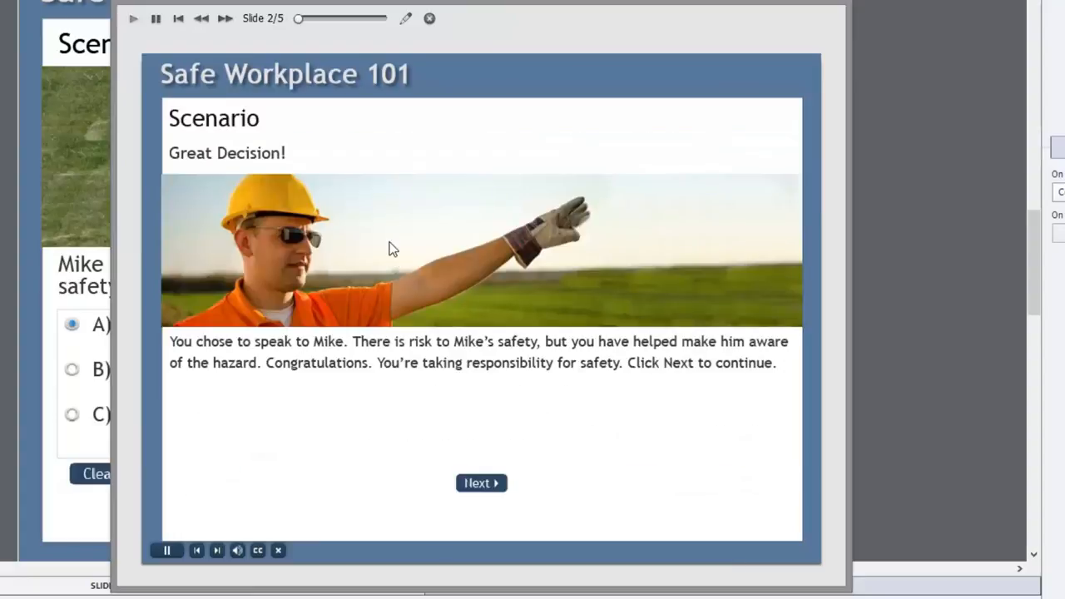
mouse_move(372, 223)
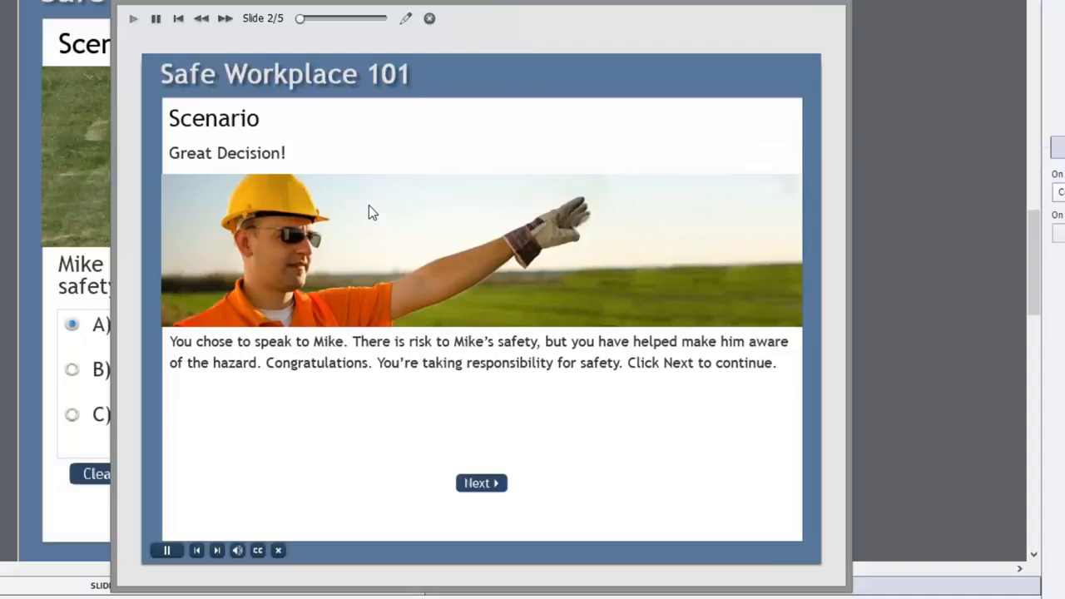
mouse_move(385, 330)
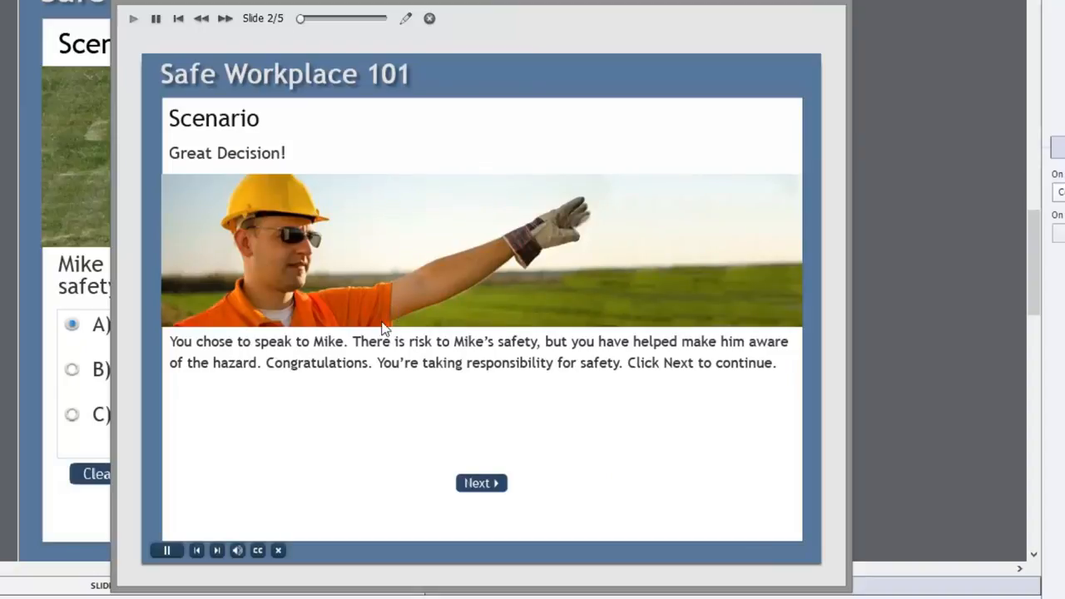
mouse_move(350, 373)
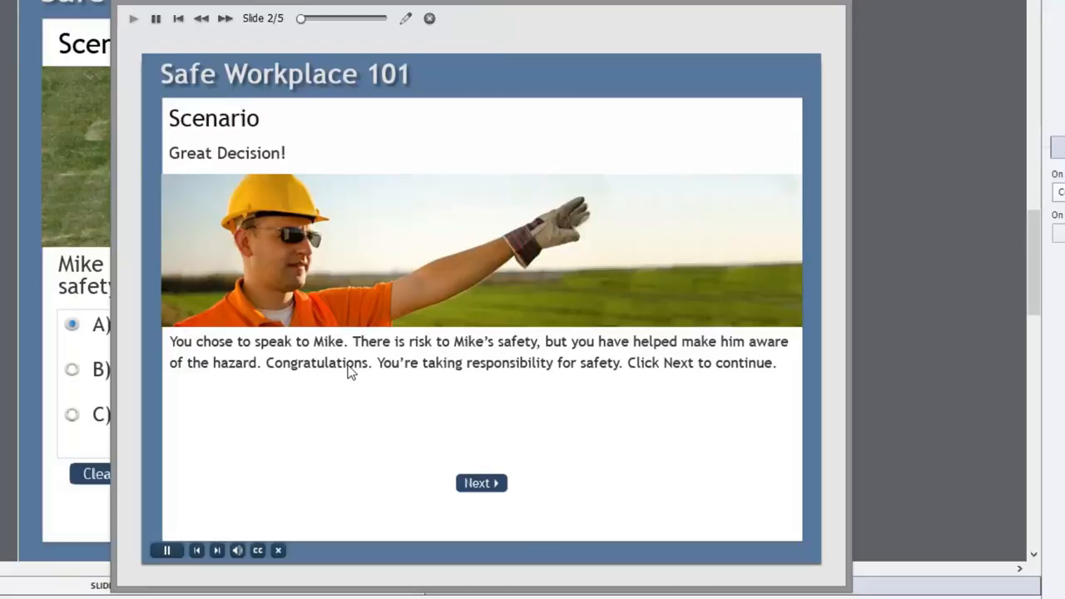
mouse_move(491, 348)
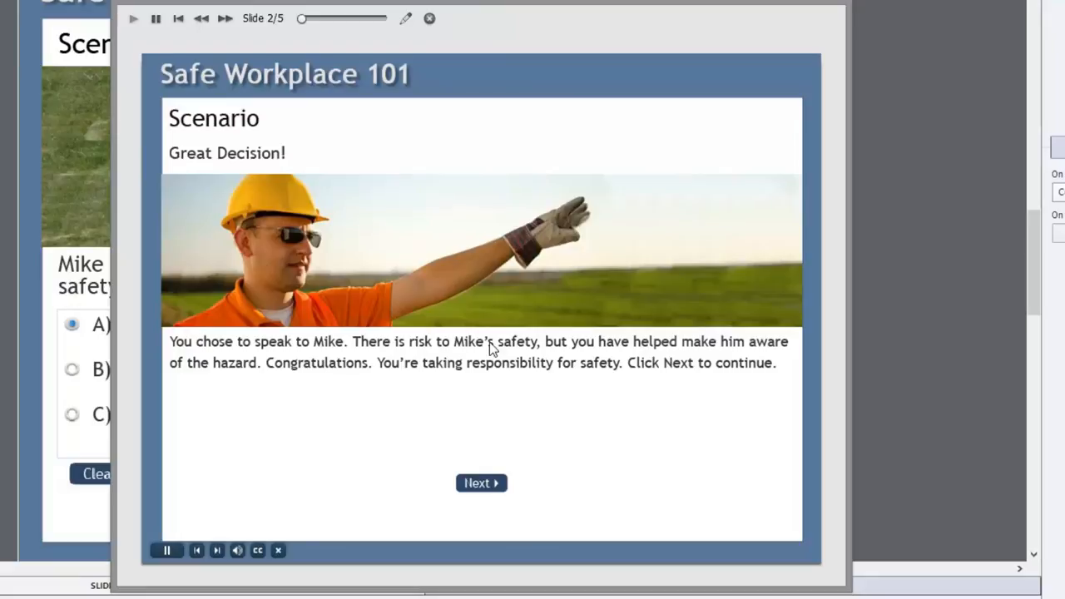
mouse_move(626, 379)
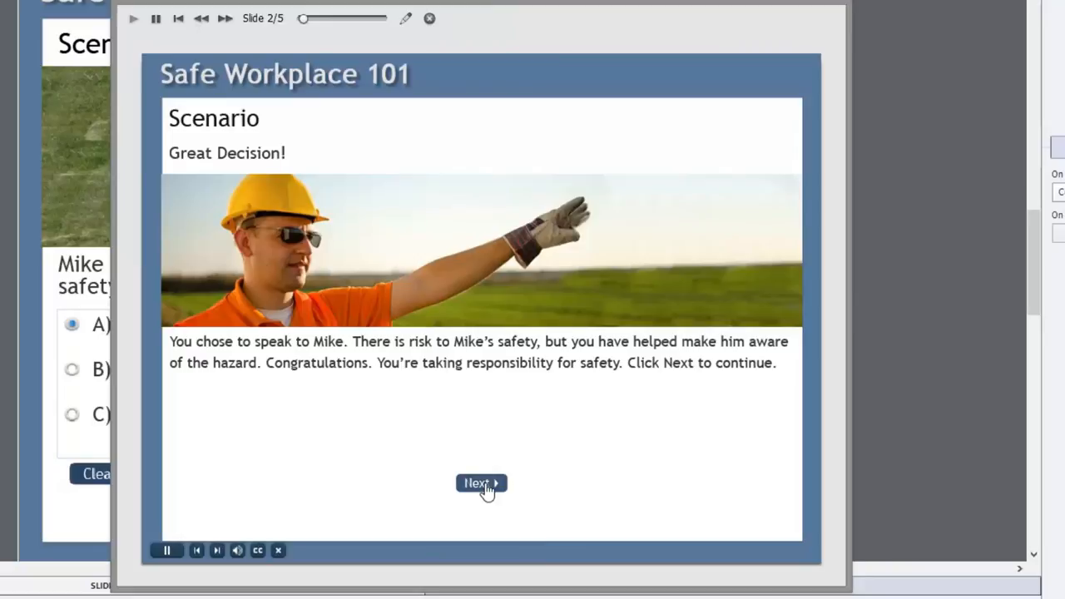
- Advance with Next from Great Decision to the Quiz Results slide showing 100%
left_click(481, 483)
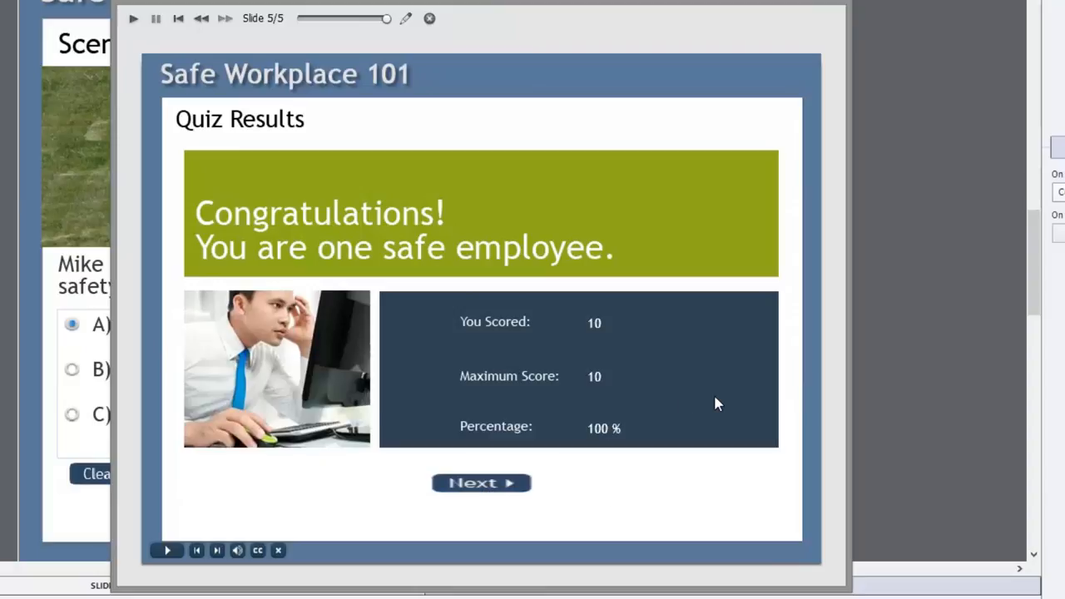
mouse_move(590, 479)
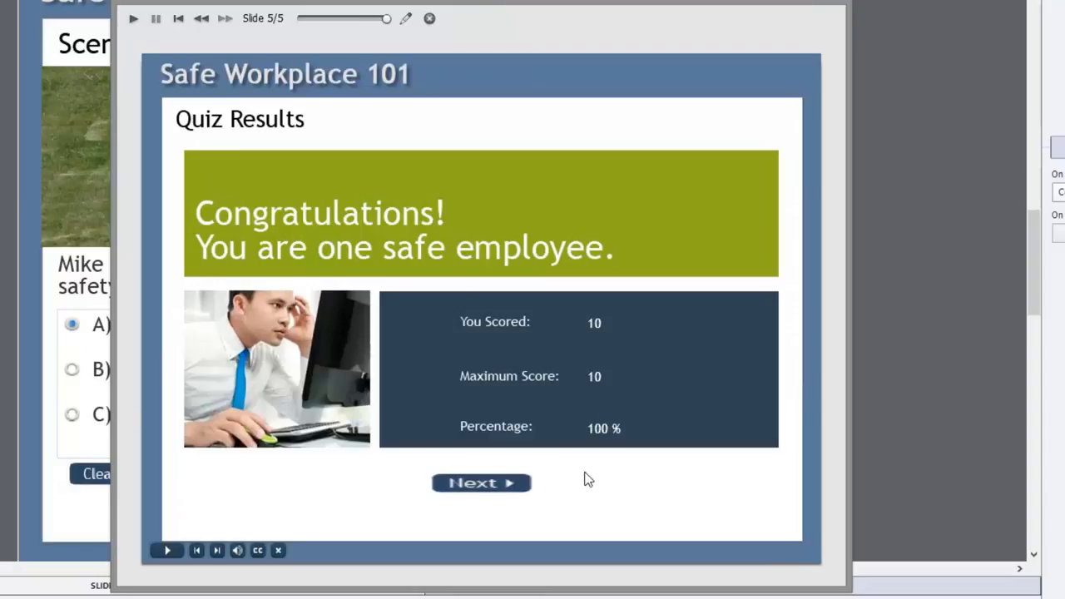
mouse_move(573, 536)
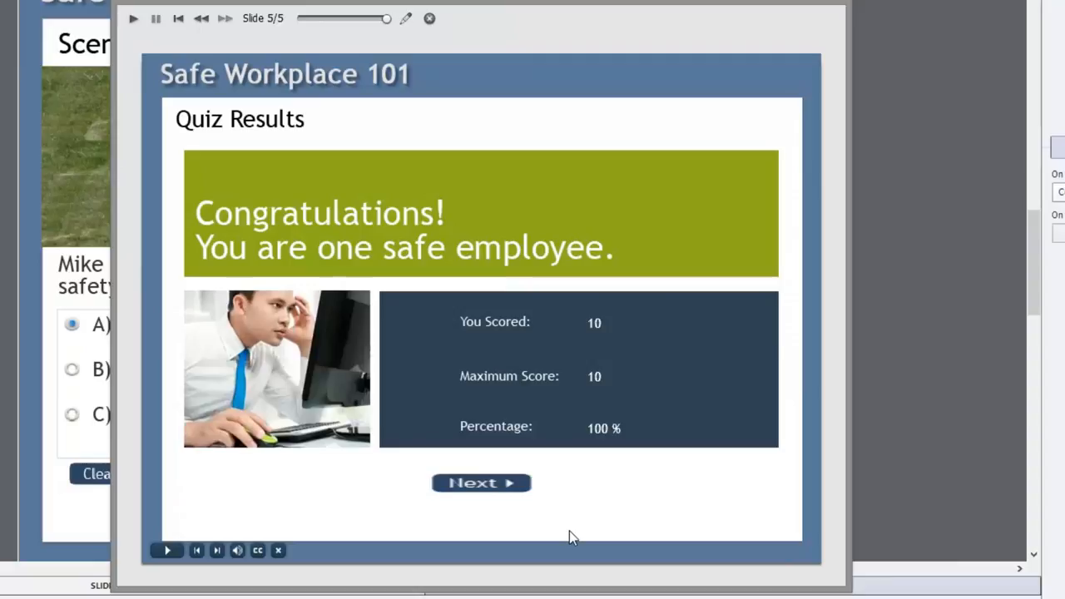